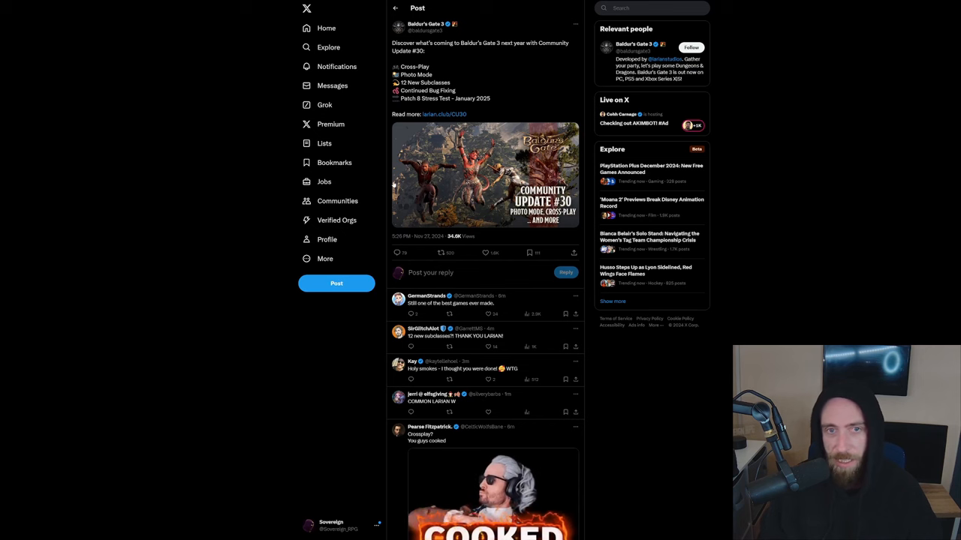
Bring up the Community Update #30 news post and read its introduction.
left_click(396, 9)
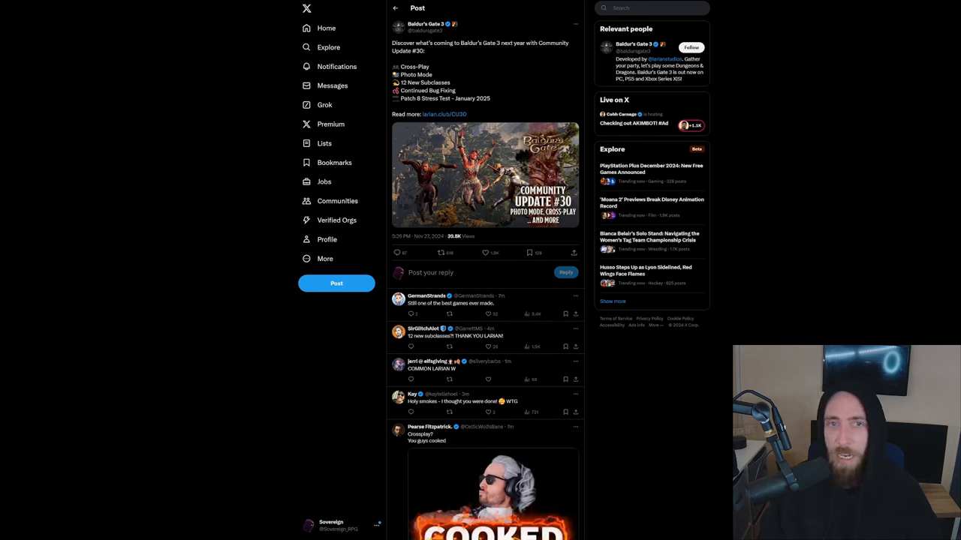
left_click(444, 114)
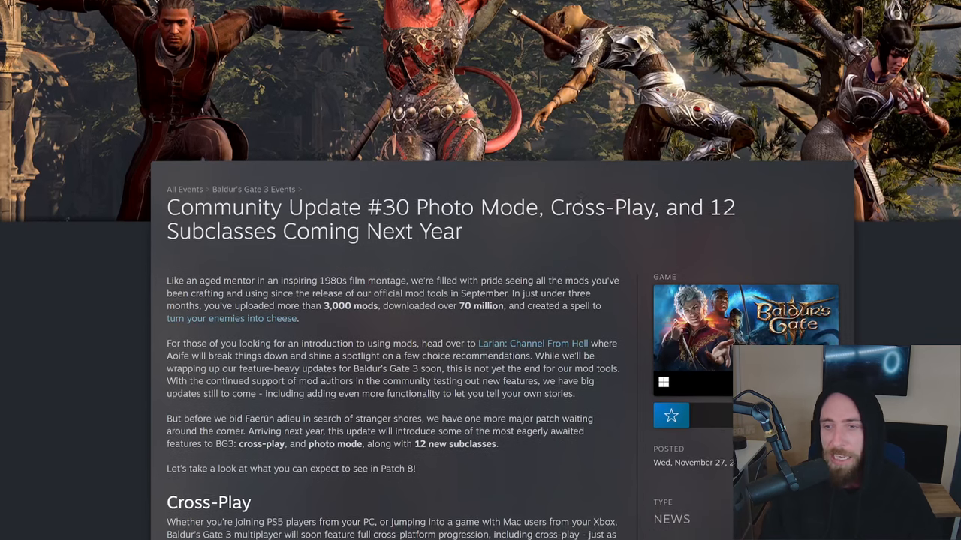
scroll("down", 3)
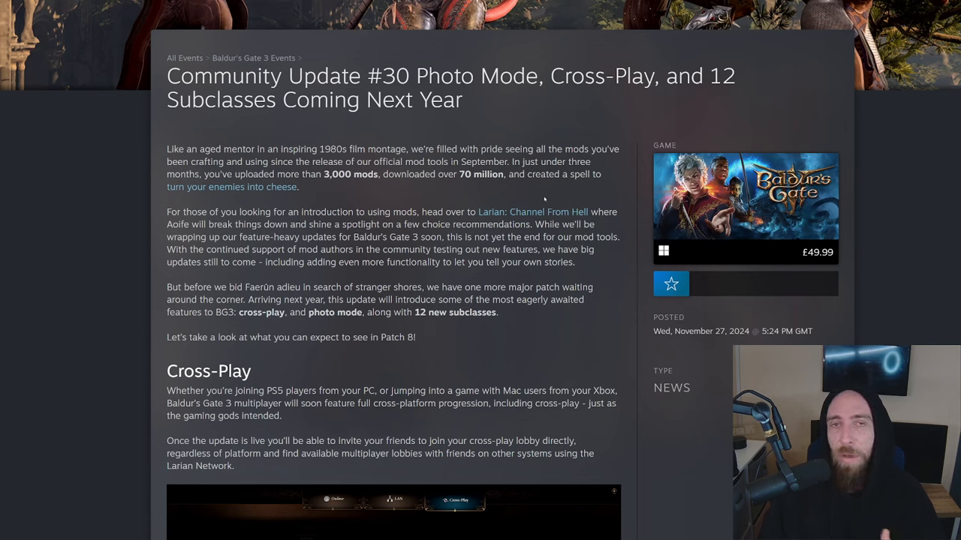
mouse_move(542, 195)
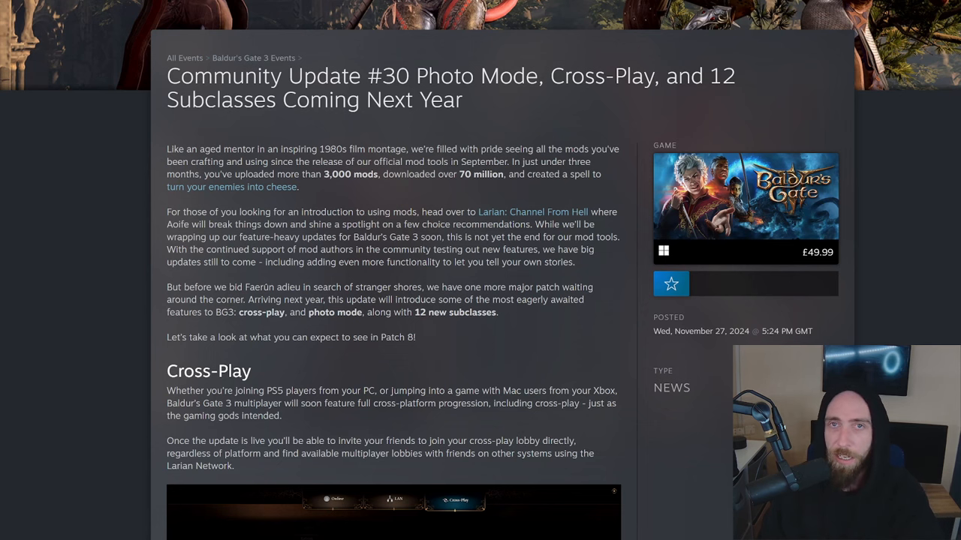
scroll("down", 3)
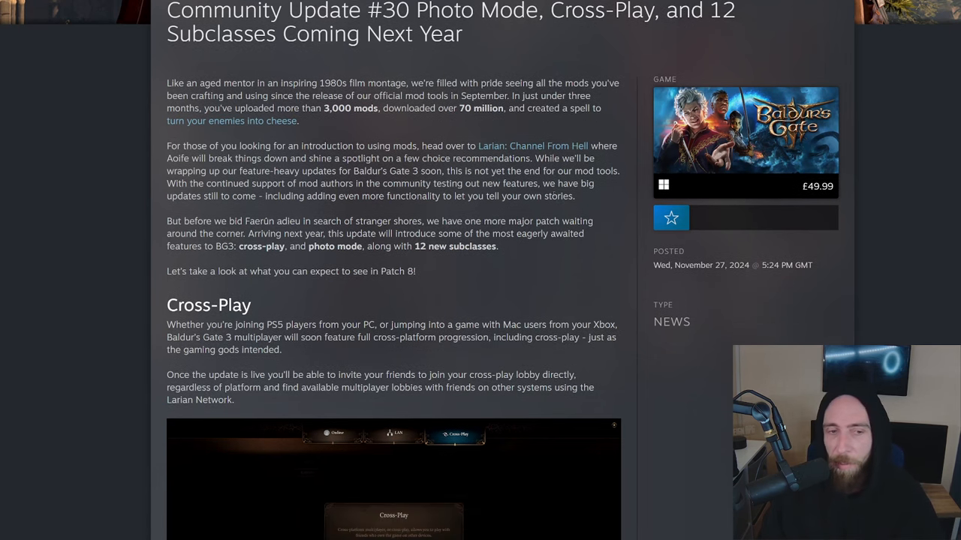
scroll("down", 3)
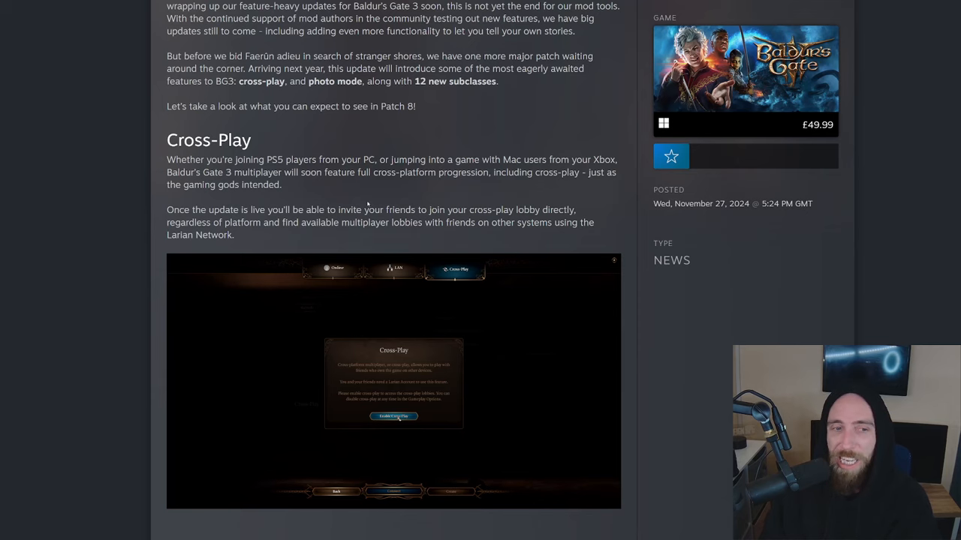
Read on through the Cross-Play section to the start of the Subclasses section.
scroll("down", 3)
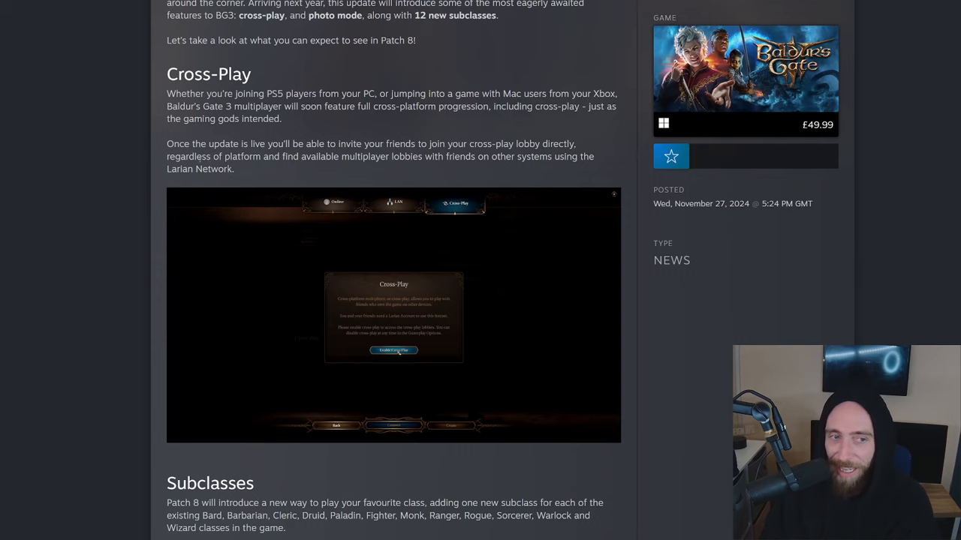
scroll("down", 3)
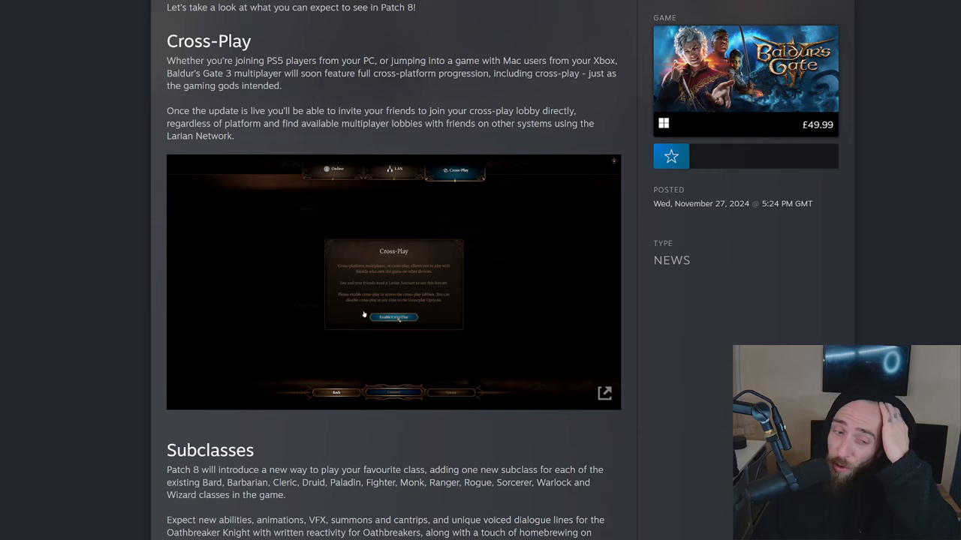
scroll("down", 3)
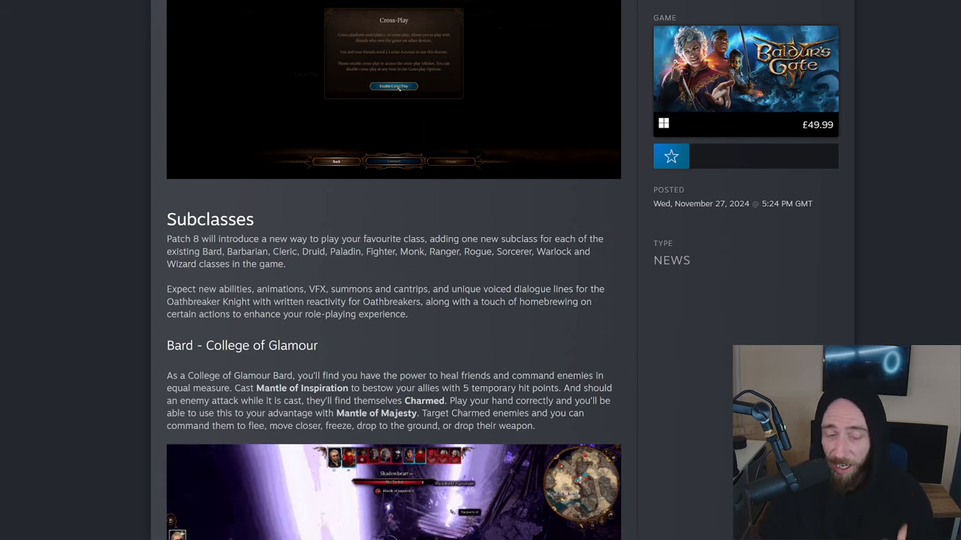
Read the Subclasses overview and Bard - College of Glamour, reaching Barbarian - Path of Giants.
scroll("down", 3)
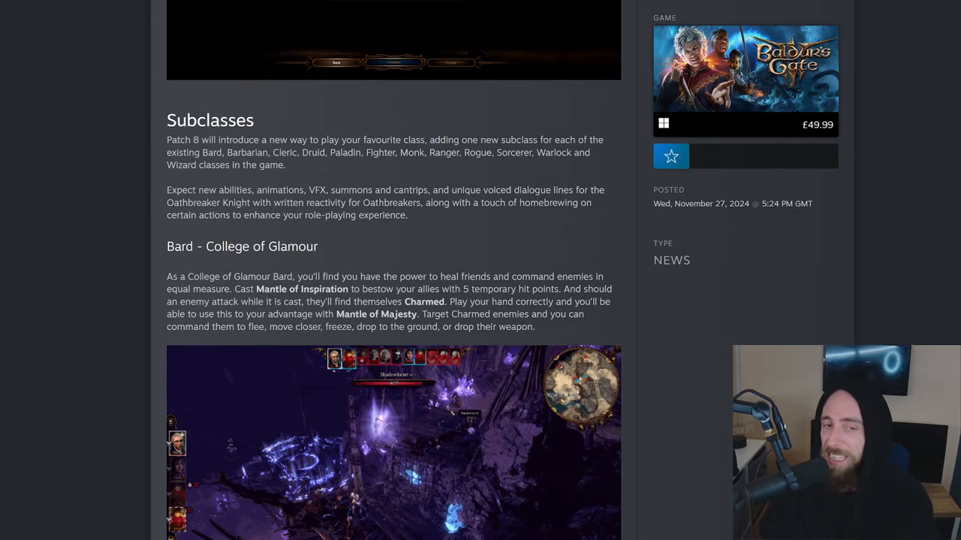
scroll("down", 3)
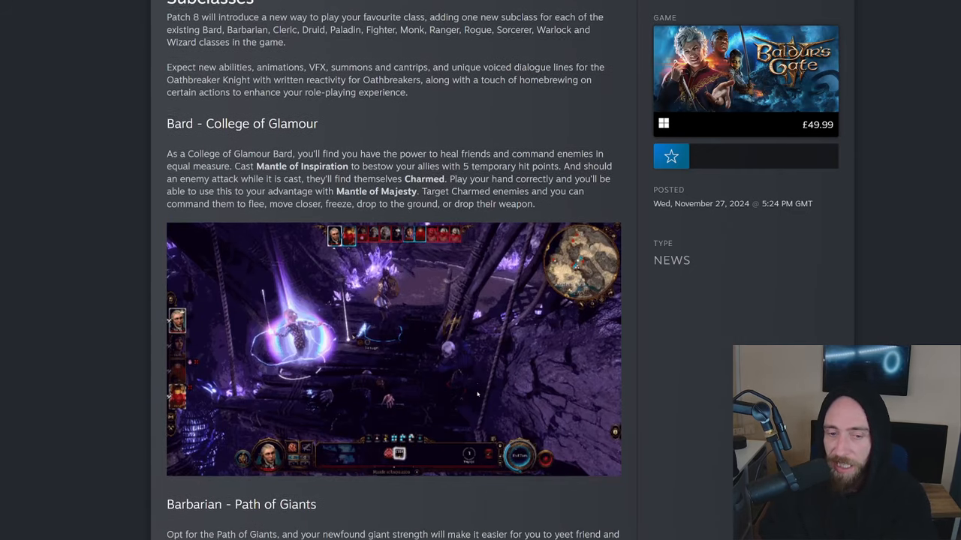
scroll("down", 3)
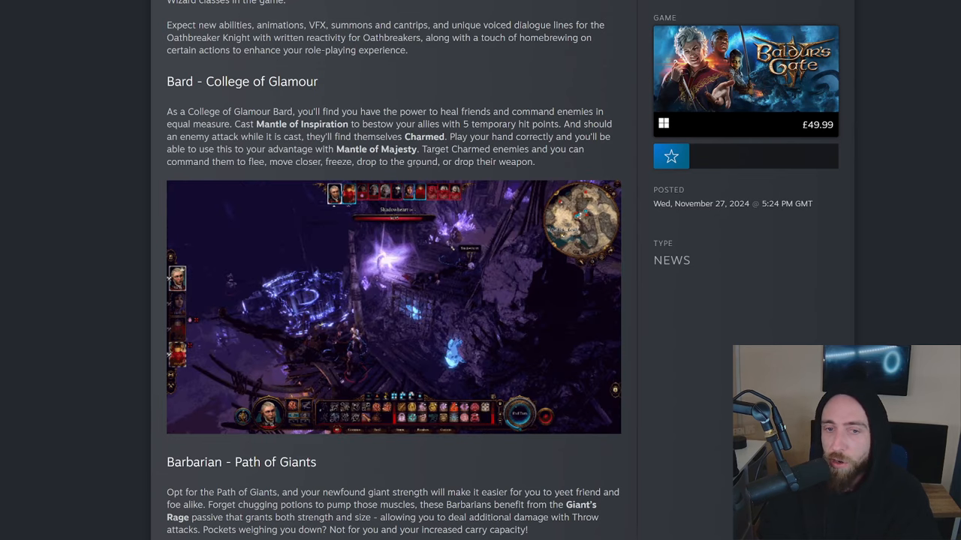
scroll("down", 3)
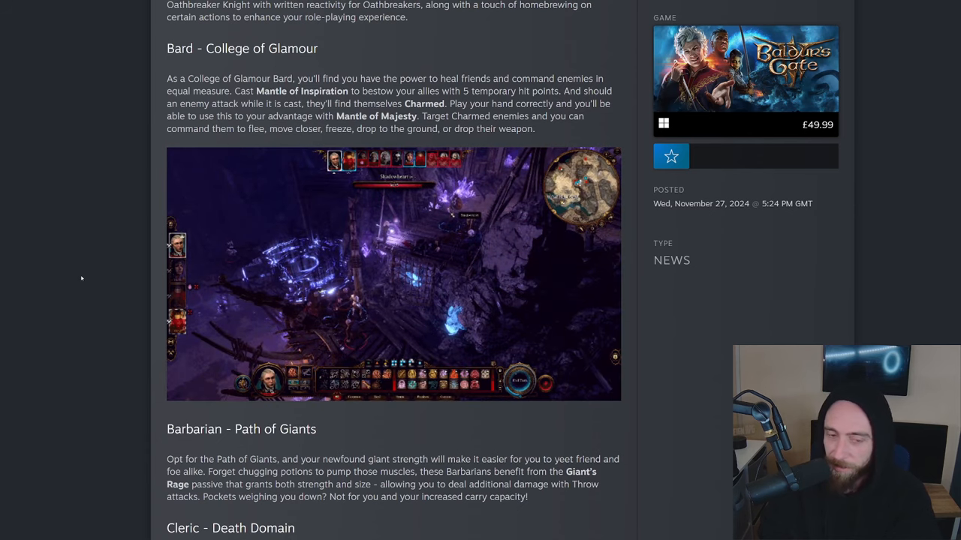
Read Barbarian - Path of Giants and Cleric - Death Domain, highlighting the phrase about exploding nearby corpses.
scroll("down", 3)
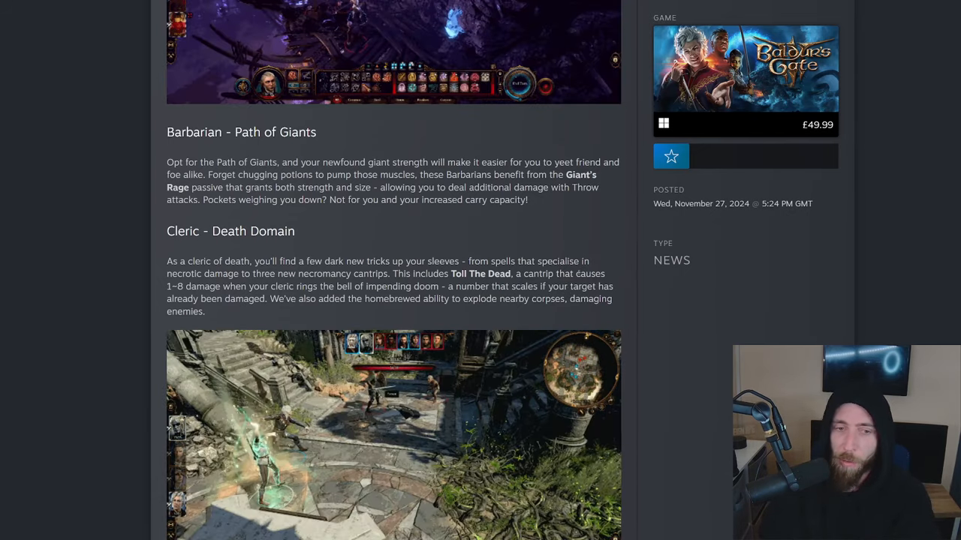
scroll("down", 3)
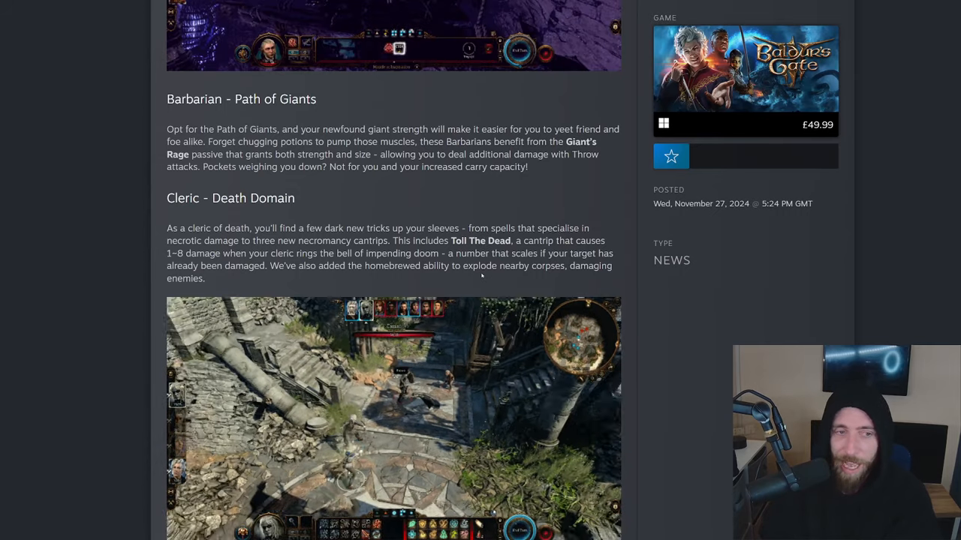
scroll("down", 3)
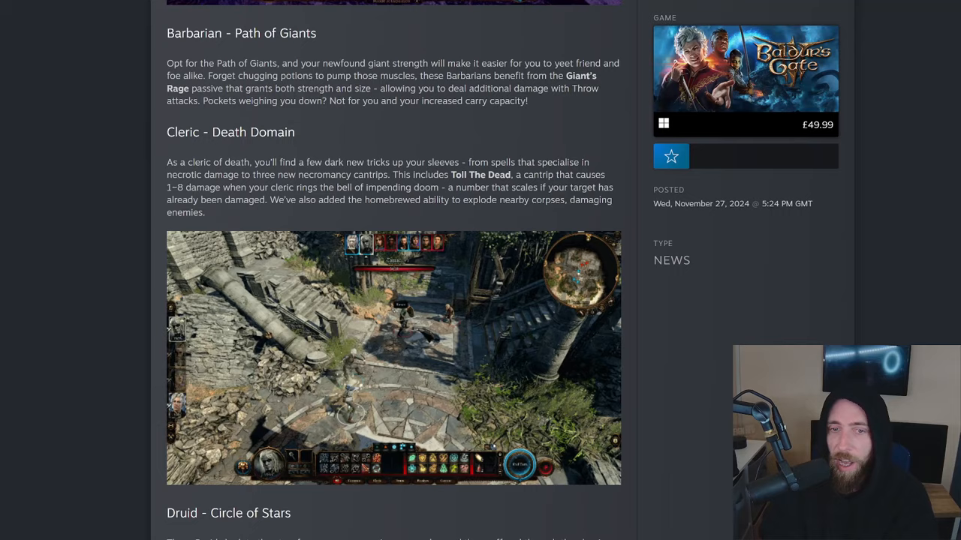
left_click_drag(456, 199, 206, 213)
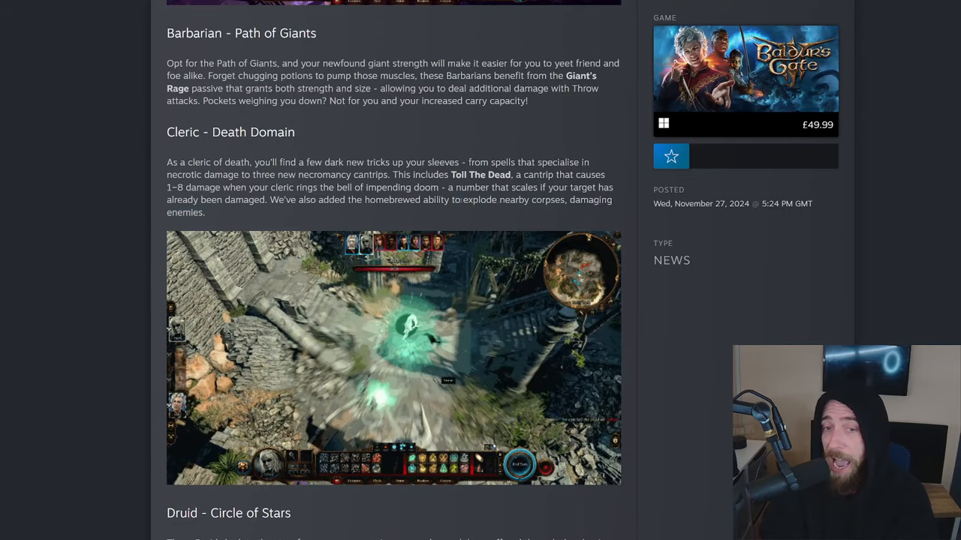
left_click_drag(464, 199, 204, 213)
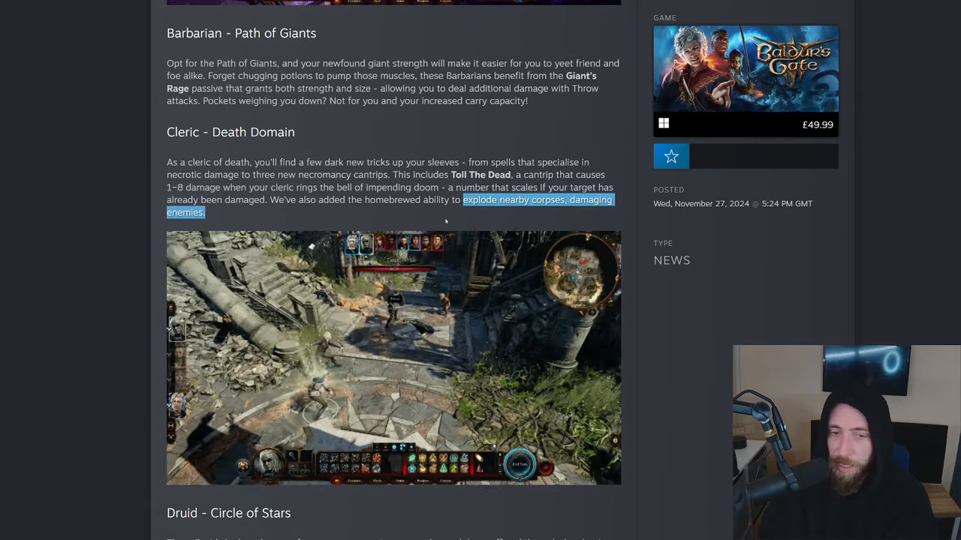
Read Druid - Circle of Stars, highlighting parts of its description, until Paladin - Oath of the Crown appears.
scroll("down", 3)
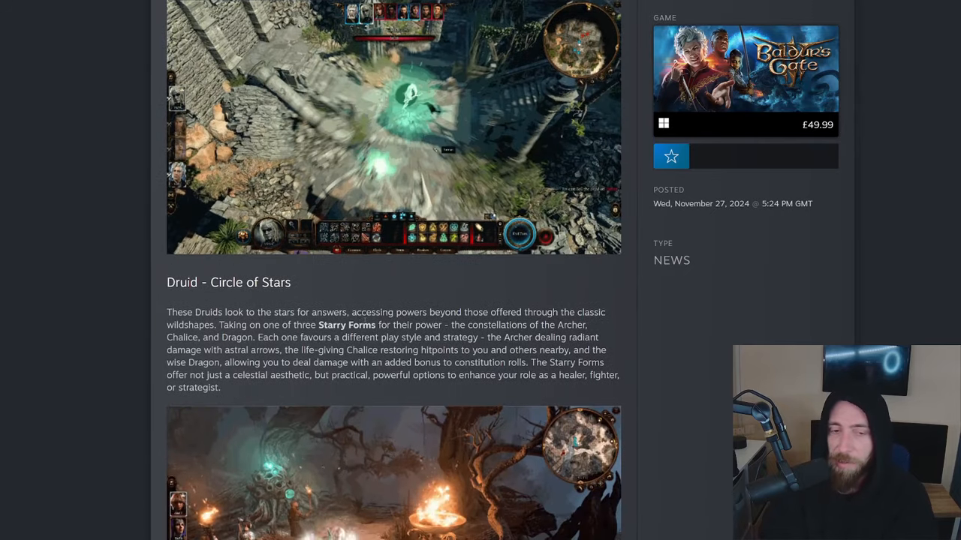
scroll("down", 3)
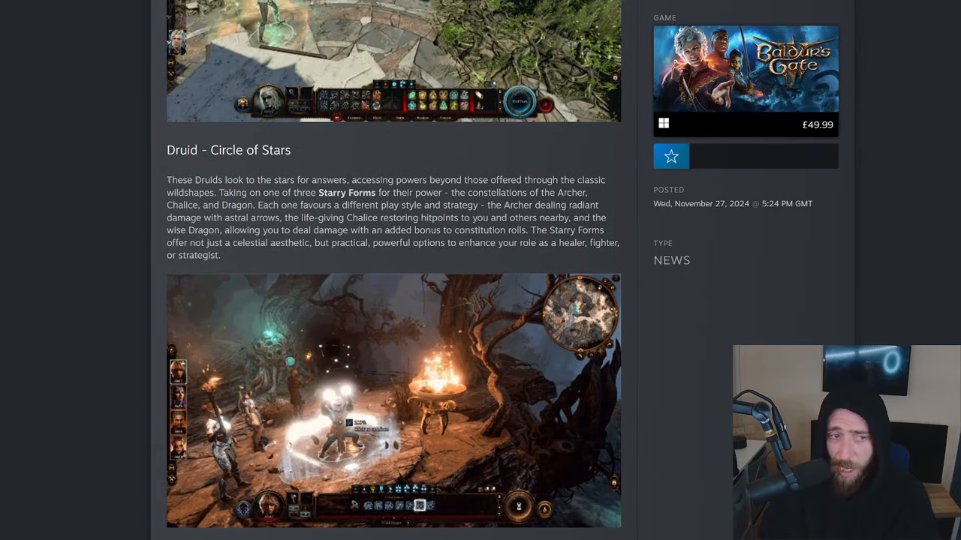
left_click_drag(167, 180, 366, 180)
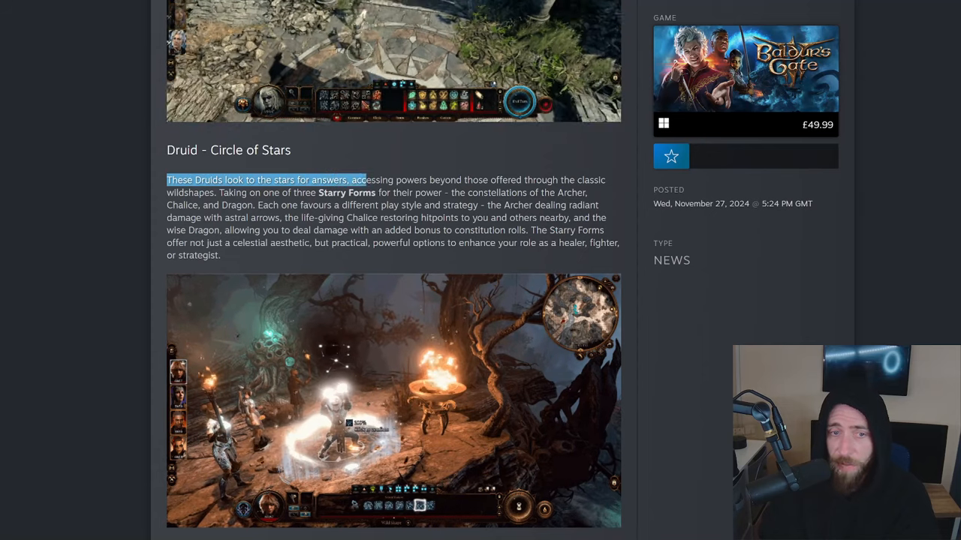
left_click_drag(363, 180, 218, 193)
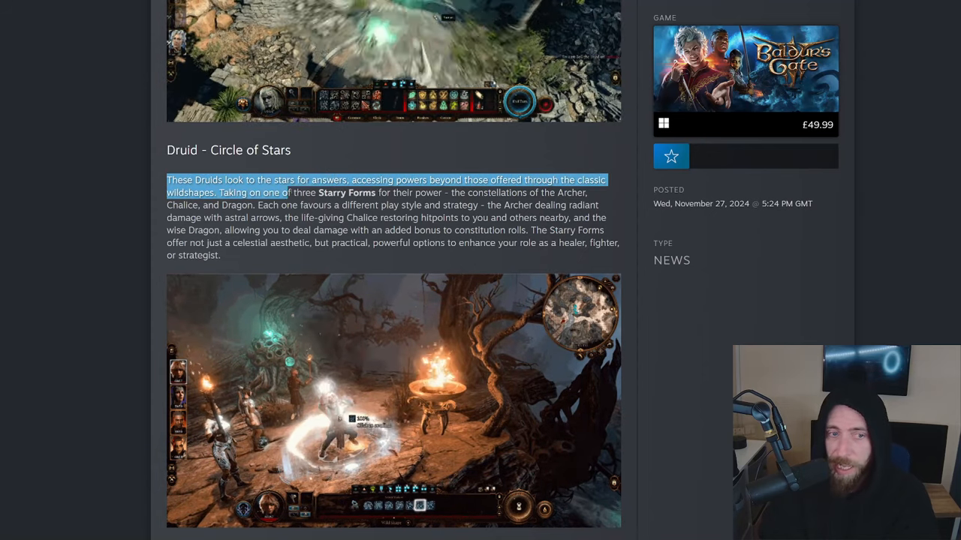
left_click_drag(288, 192, 462, 204)
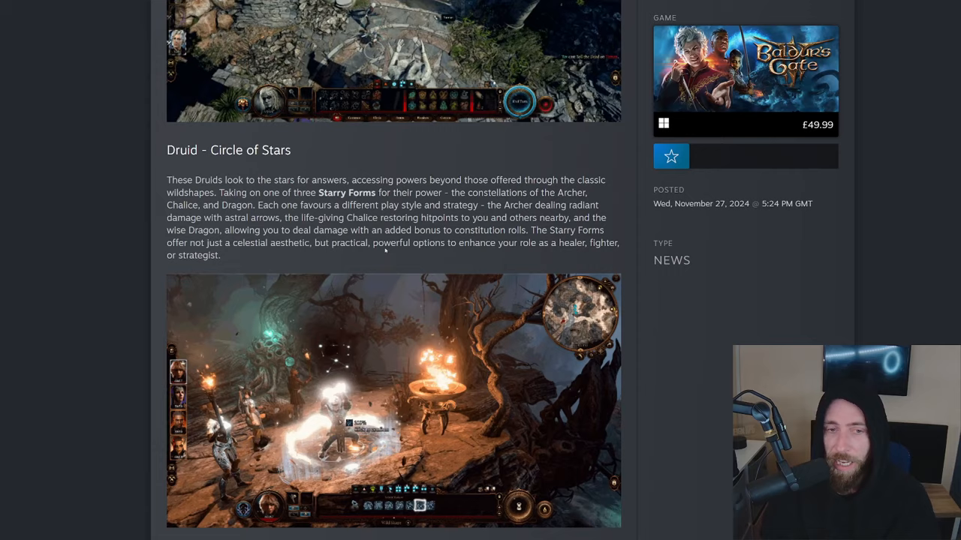
scroll("down", 3)
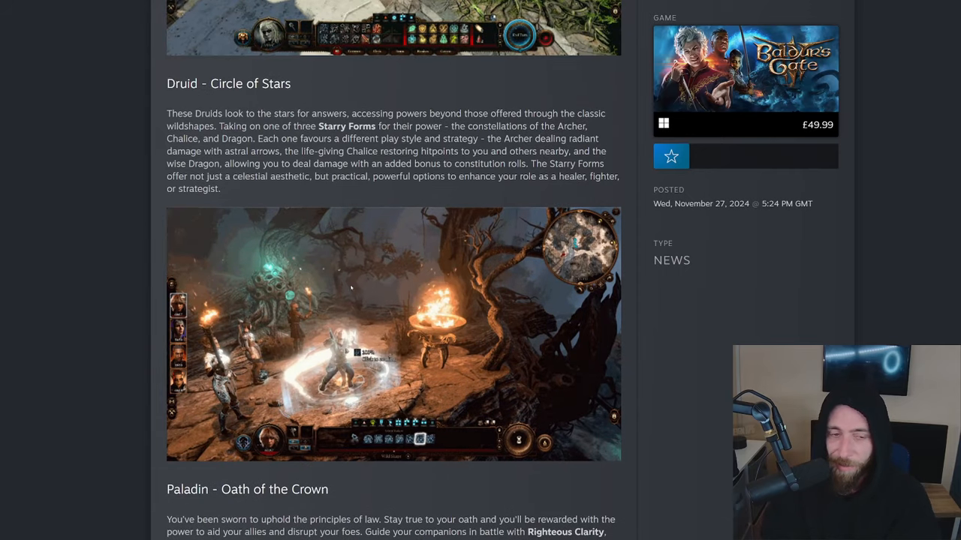
Read the Paladin - Oath of the Crown description, highlighting its opening line.
scroll("down", 3)
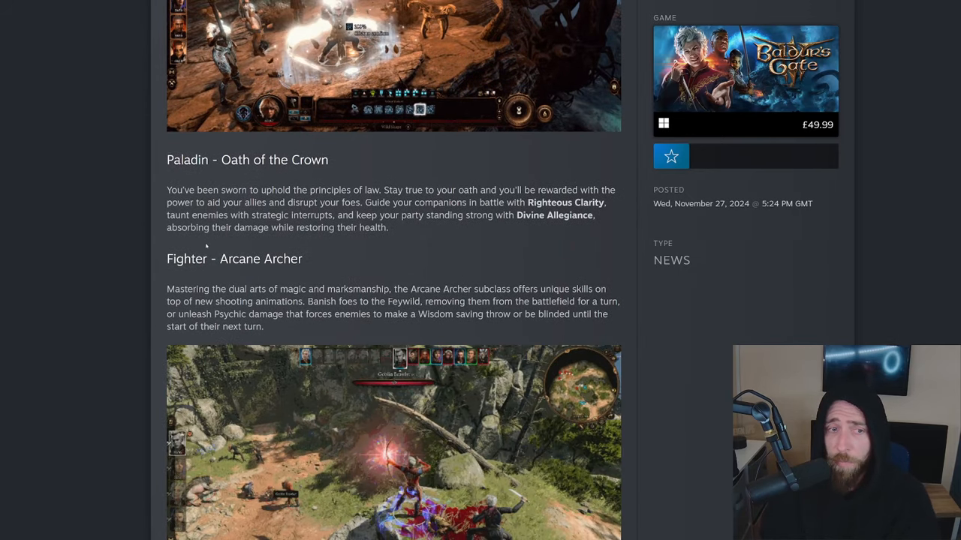
left_click_drag(167, 190, 360, 202)
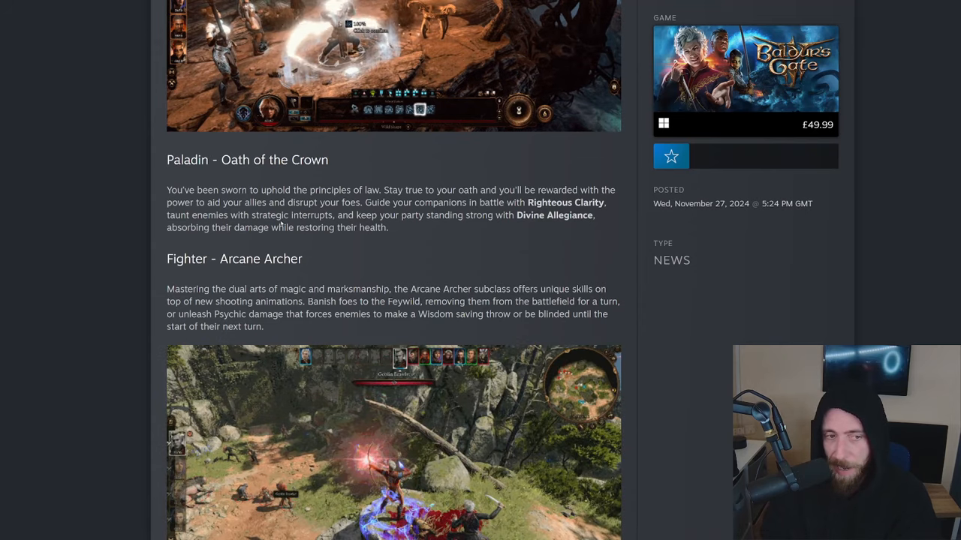
scroll("down", 3)
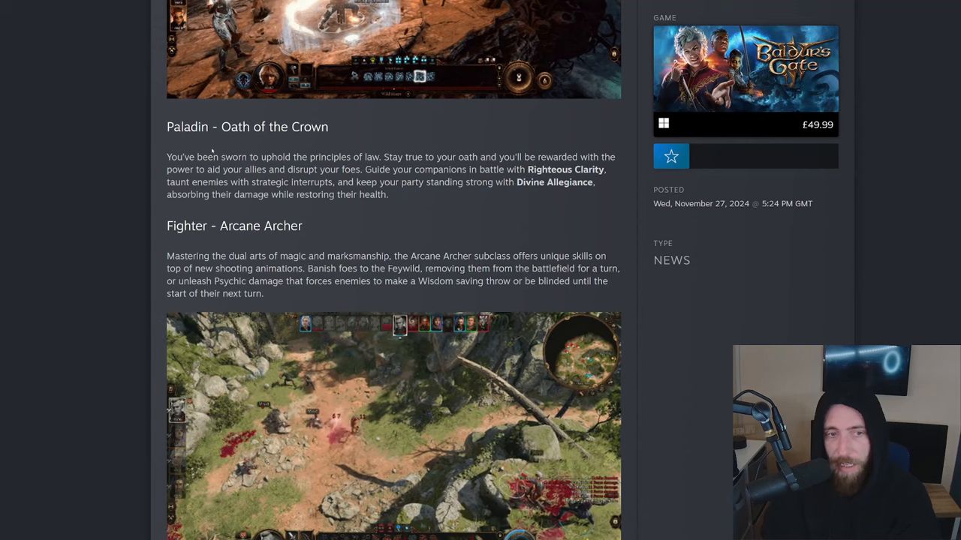
Read the Fighter - Arcane Archer description, highlighting and clearing its opening words.
scroll("down", 3)
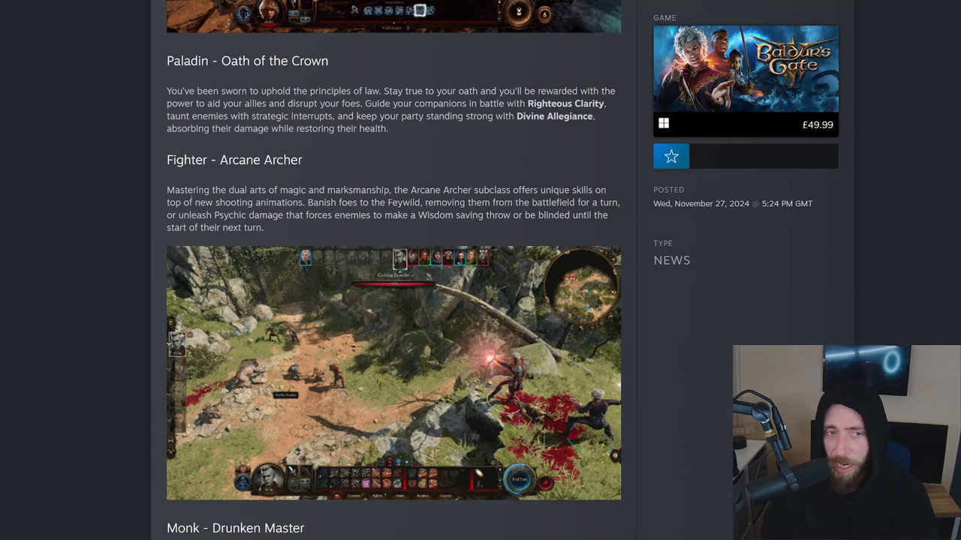
scroll("down", 3)
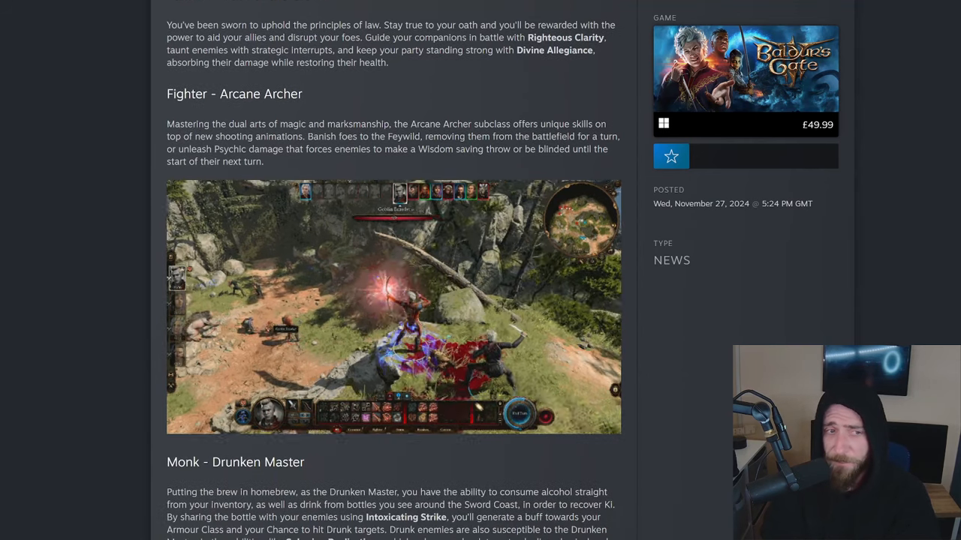
left_click_drag(166, 123, 344, 123)
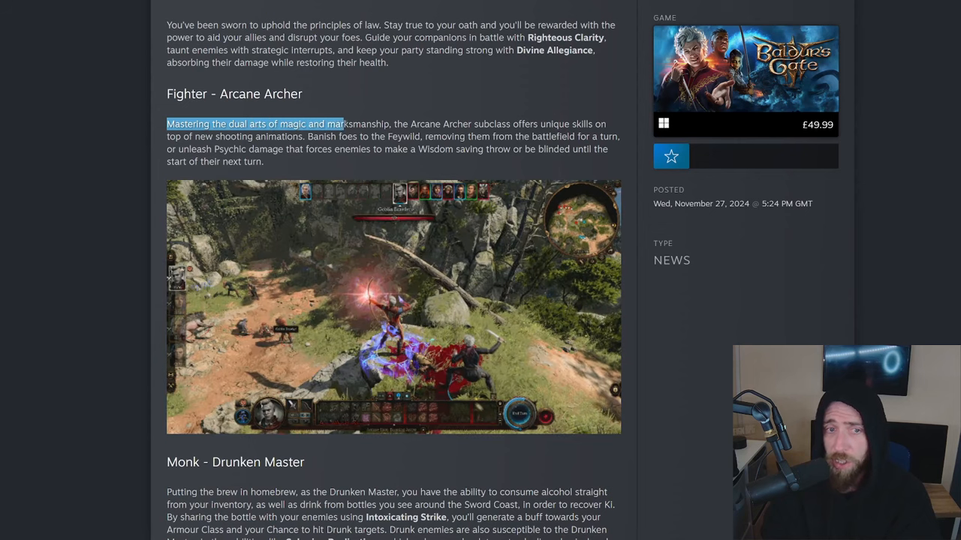
left_click_drag(342, 123, 538, 123)
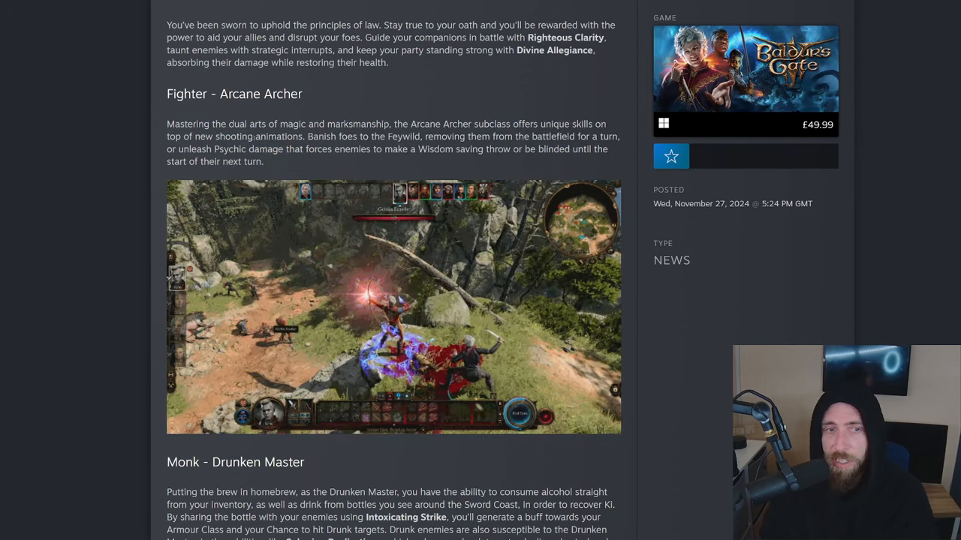
Read Monk - Drunken Master, Ranger - Swarmkeeper and Rogue - Swashbuckler, highlighting passages, down to Sorcerer - Shadow Magic.
scroll("down", 3)
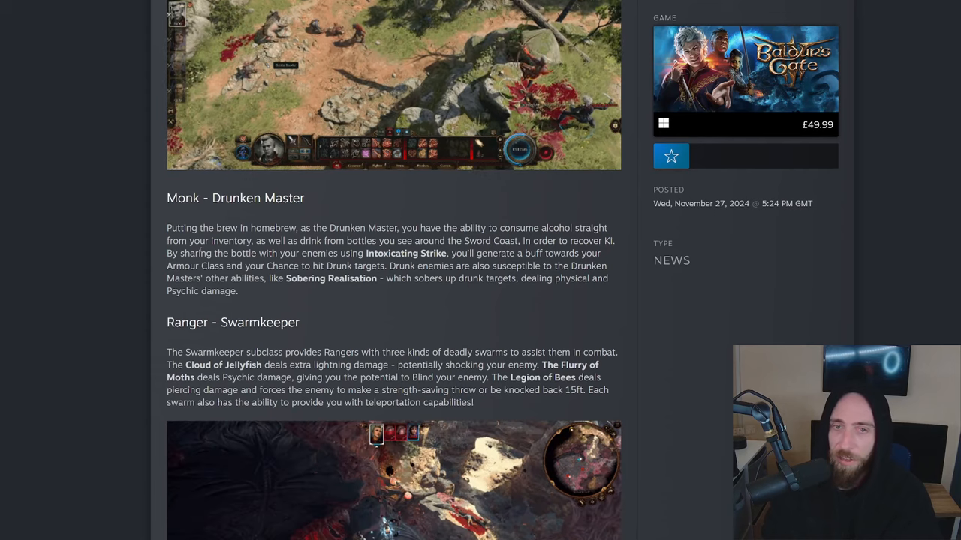
left_click_drag(167, 198, 237, 291)
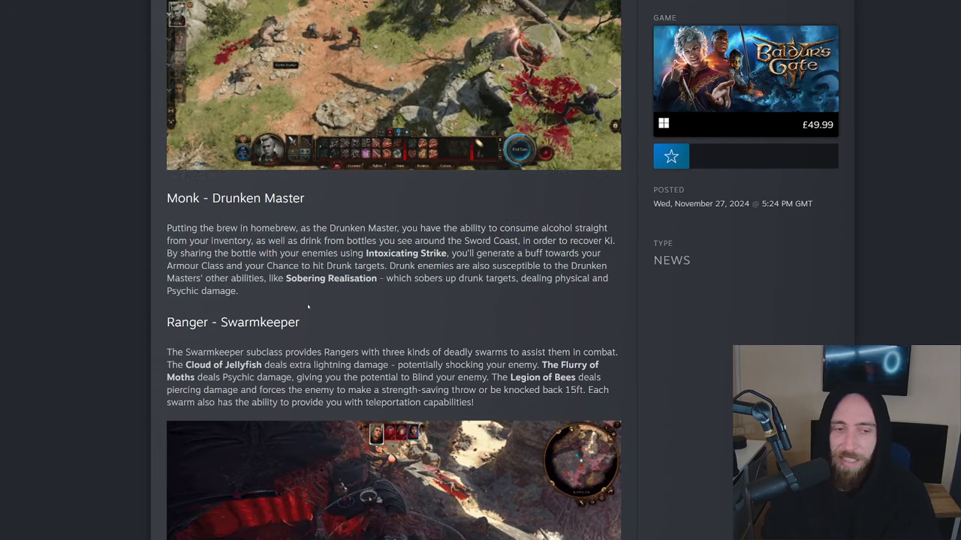
scroll("down", 3)
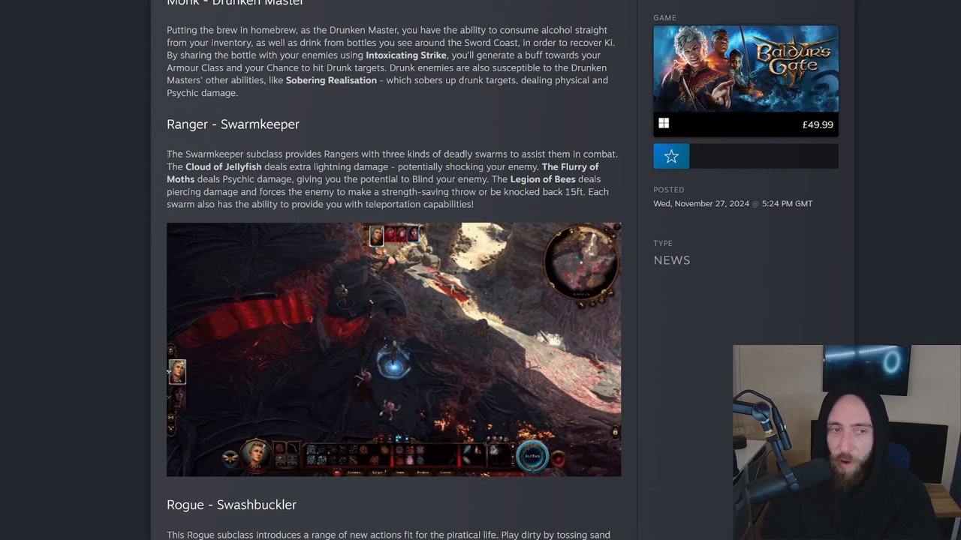
left_click_drag(167, 153, 397, 153)
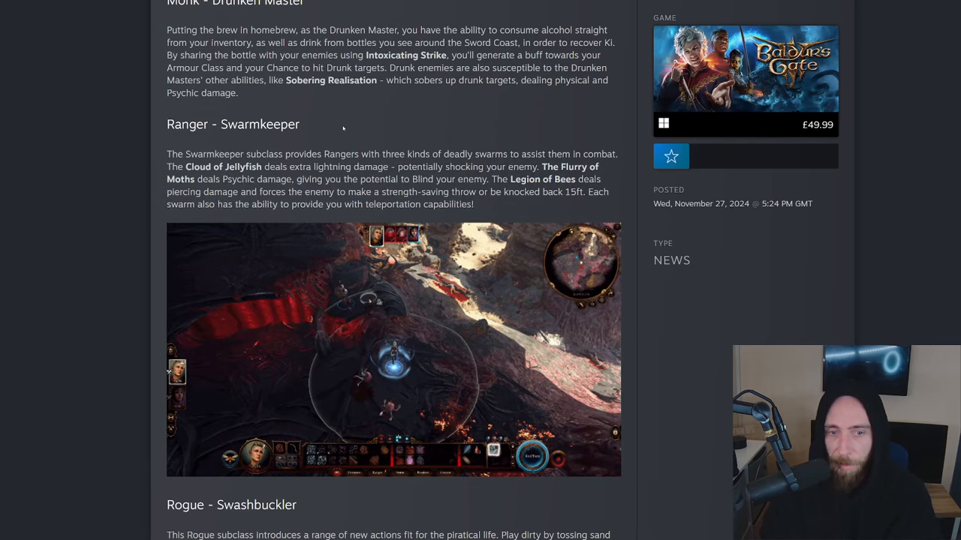
scroll("down", 3)
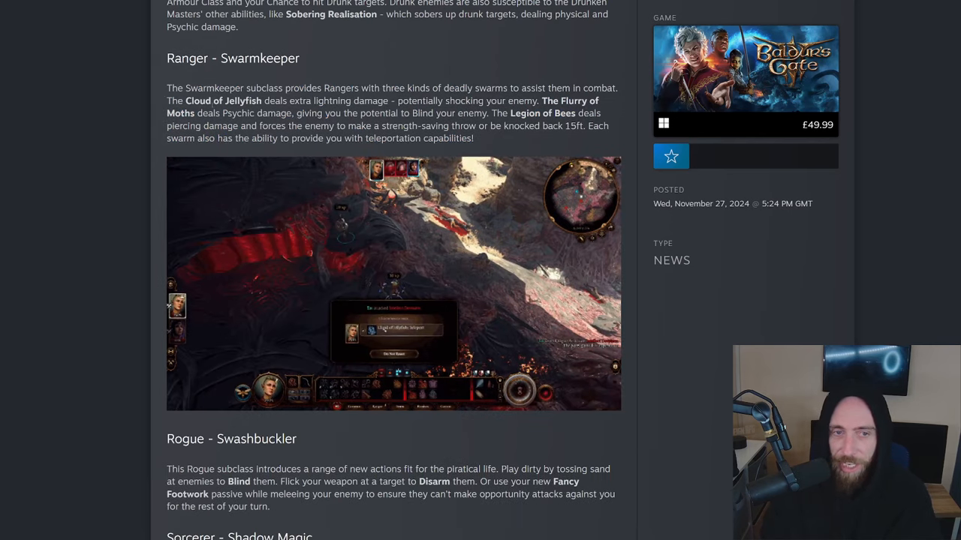
scroll("down", 3)
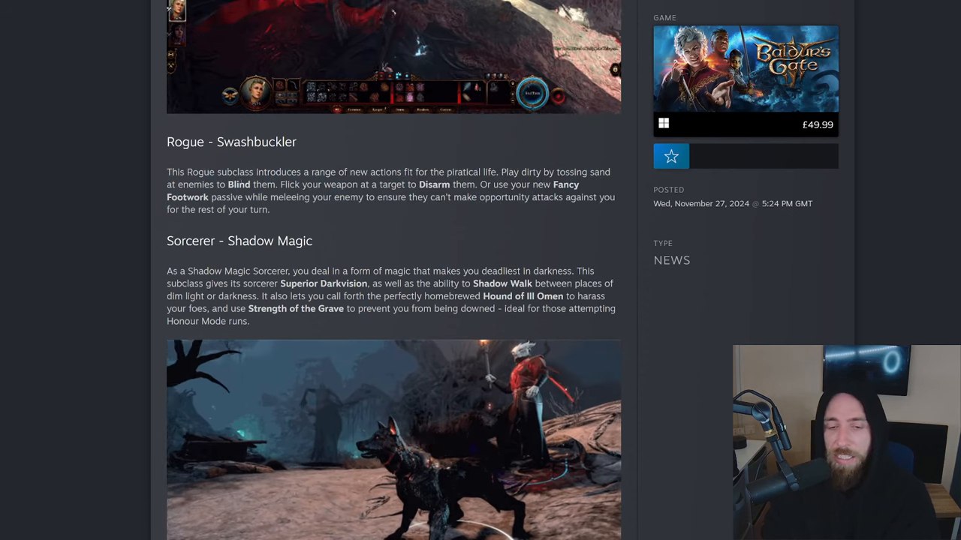
Read the Sorcerer - Shadow Magic description, highlighting its opening and the term Superior Darkvision.
left_click_drag(168, 171, 270, 210)
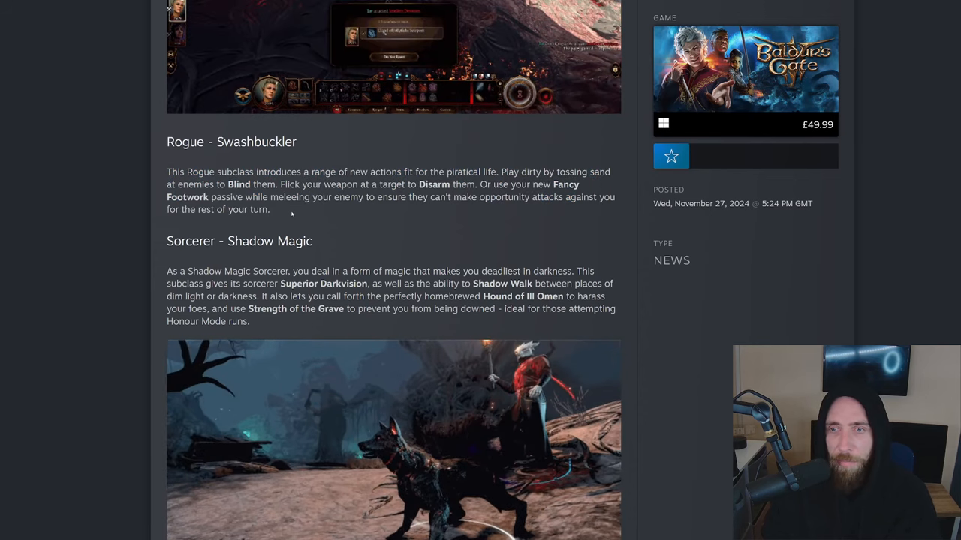
scroll("down", 3)
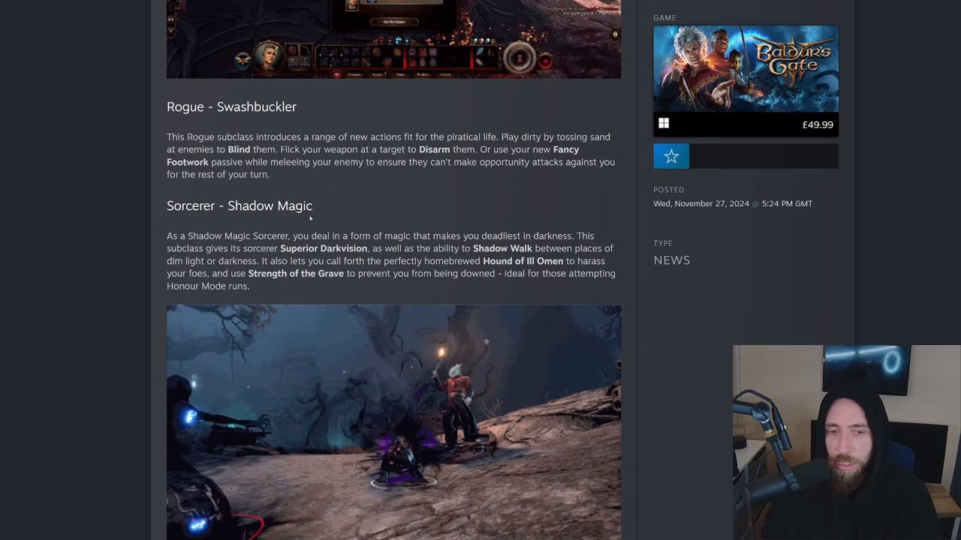
scroll("down", 3)
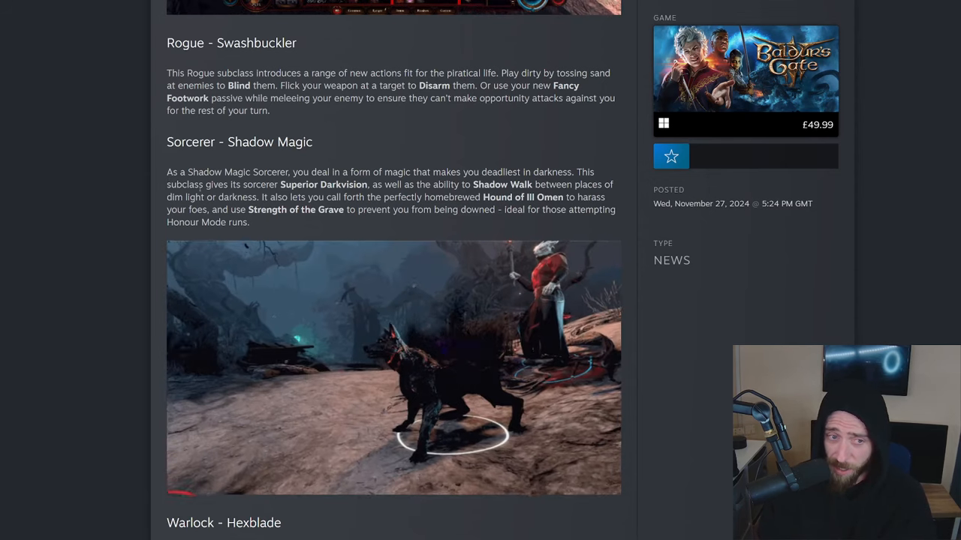
scroll("down", 3)
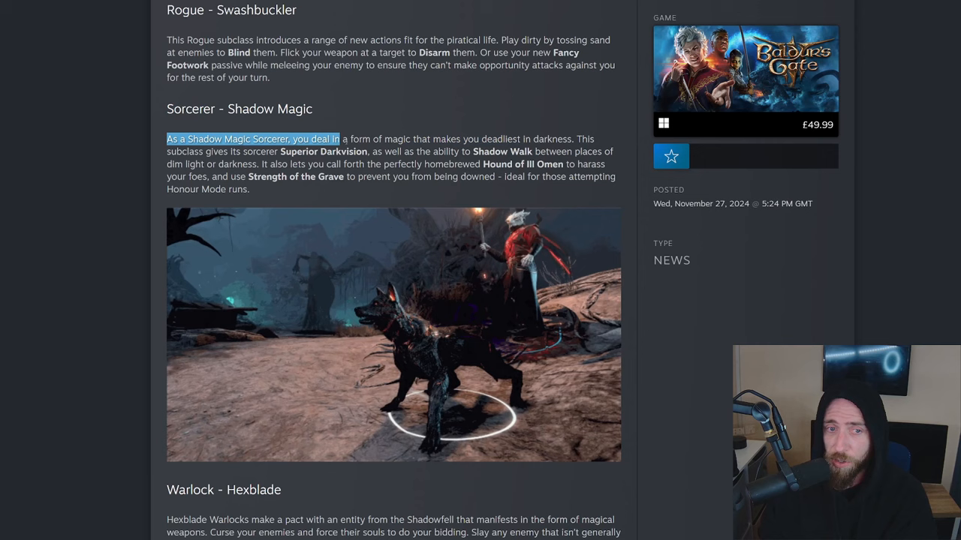
left_click_drag(340, 138, 534, 152)
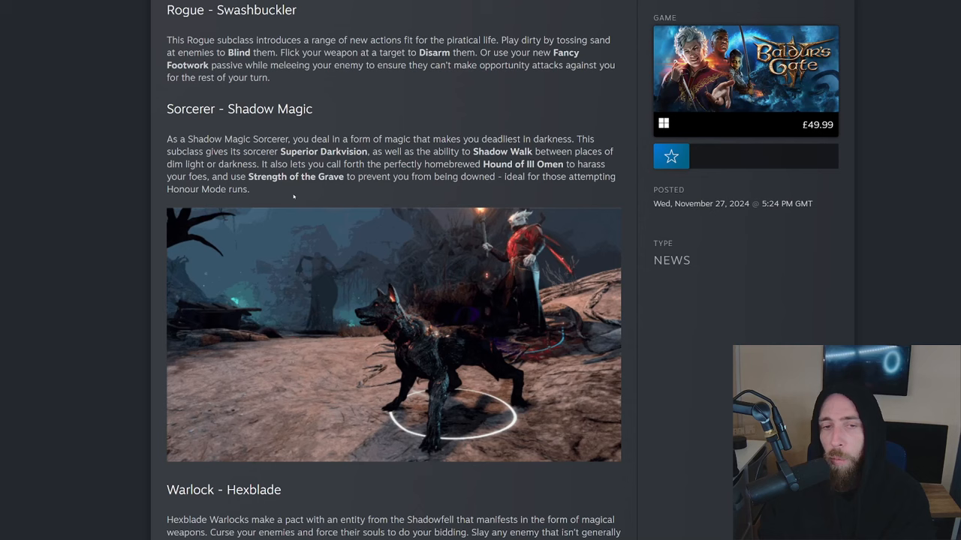
double_click(323, 151)
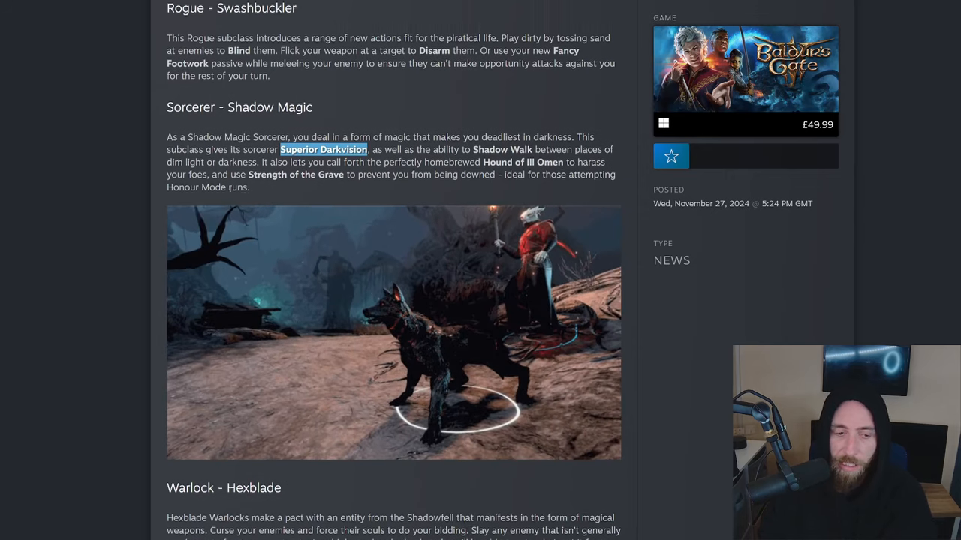
Read Warlock - Hexblade, highlighting the section and the passage about raising slain enemies' spirits.
scroll("down", 3)
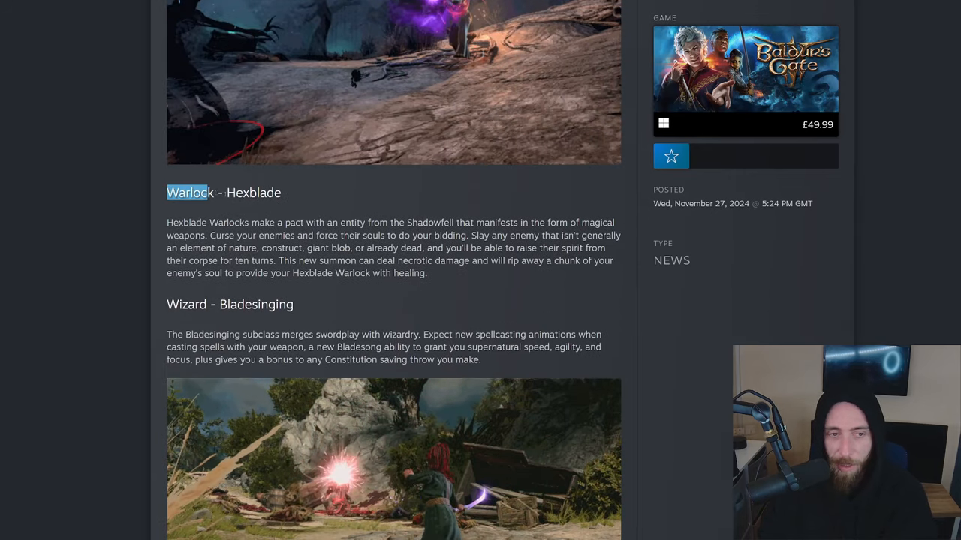
left_click_drag(167, 192, 338, 222)
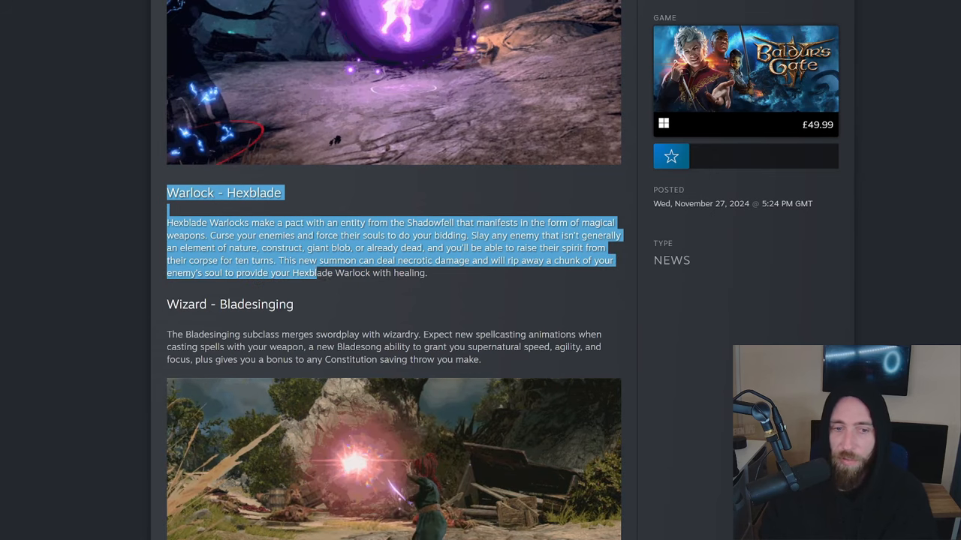
left_click_drag(308, 273, 426, 274)
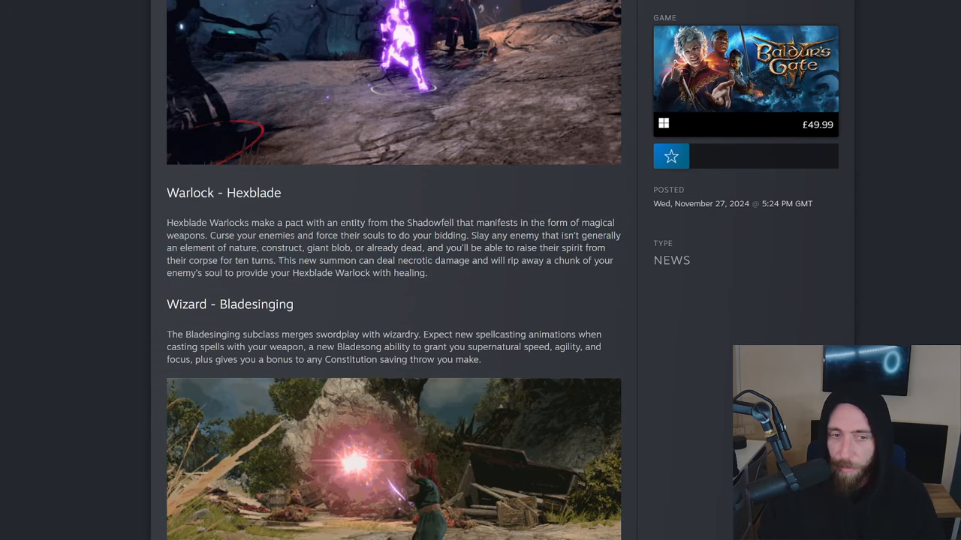
left_click_drag(279, 261, 471, 261)
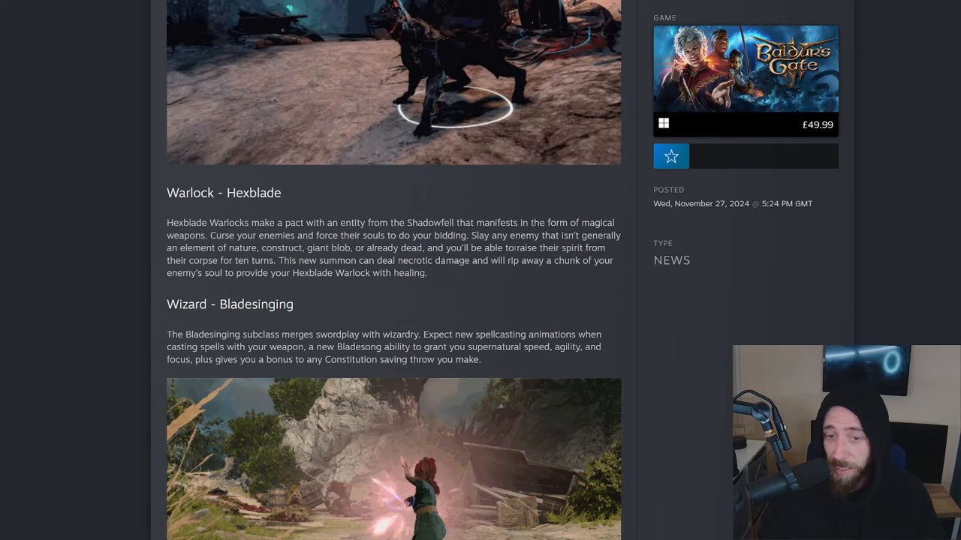
left_click_drag(517, 248, 275, 261)
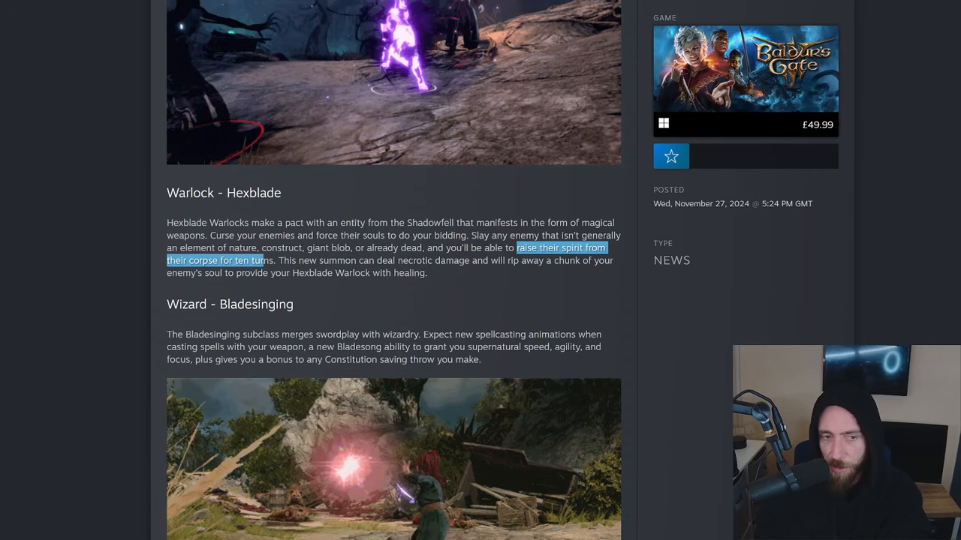
Read Wizard - Bladesinging, highlighting its opening line and glancing back at Hexblade.
scroll("down", 3)
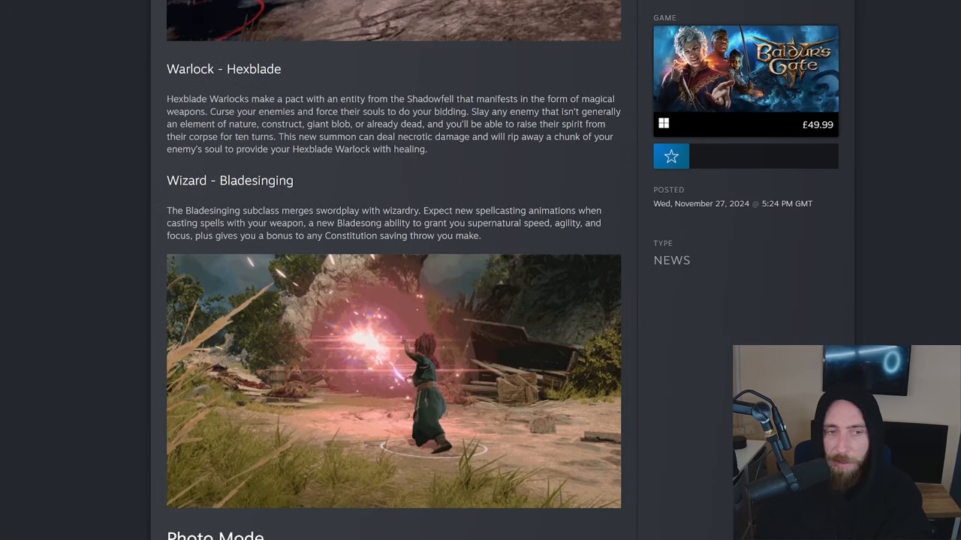
scroll("down", 3)
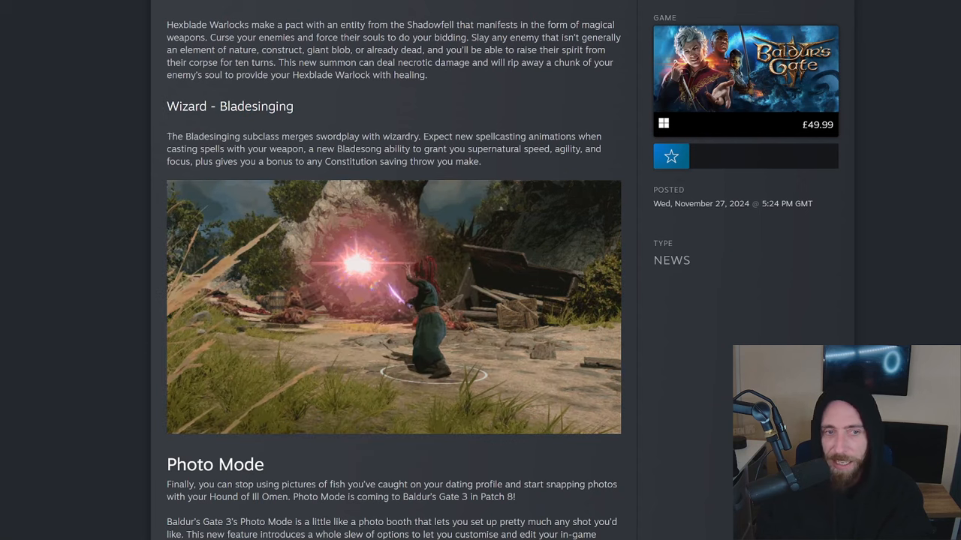
left_click_drag(168, 136, 466, 137)
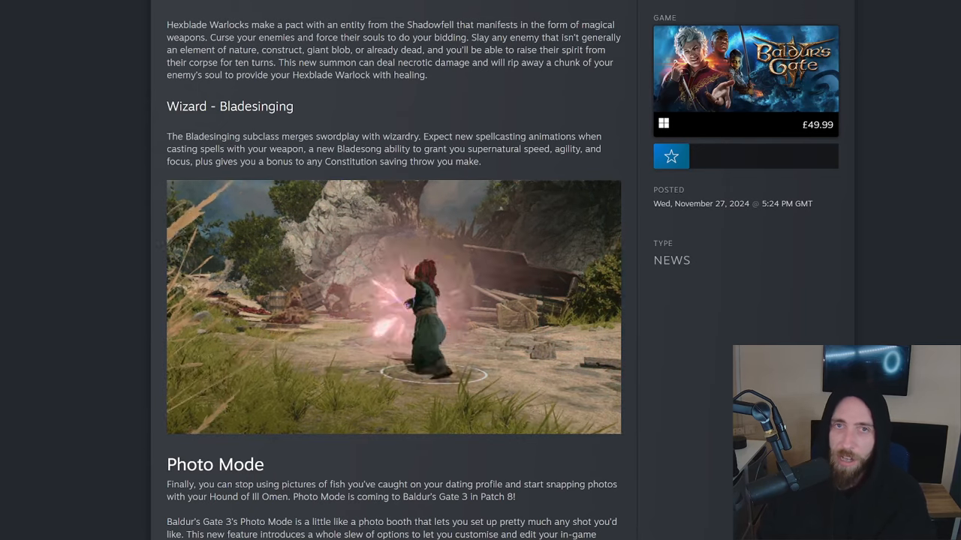
scroll("down", 3)
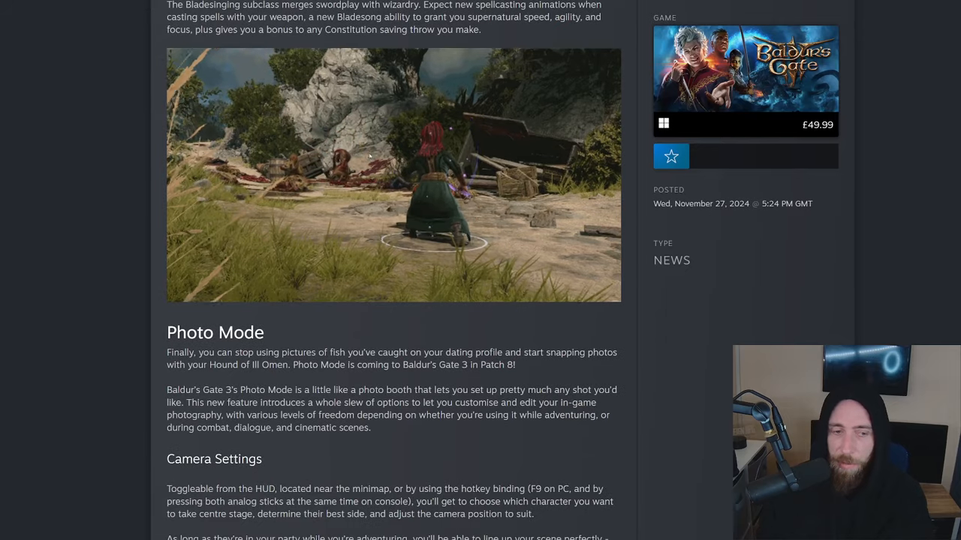
scroll("up", 3)
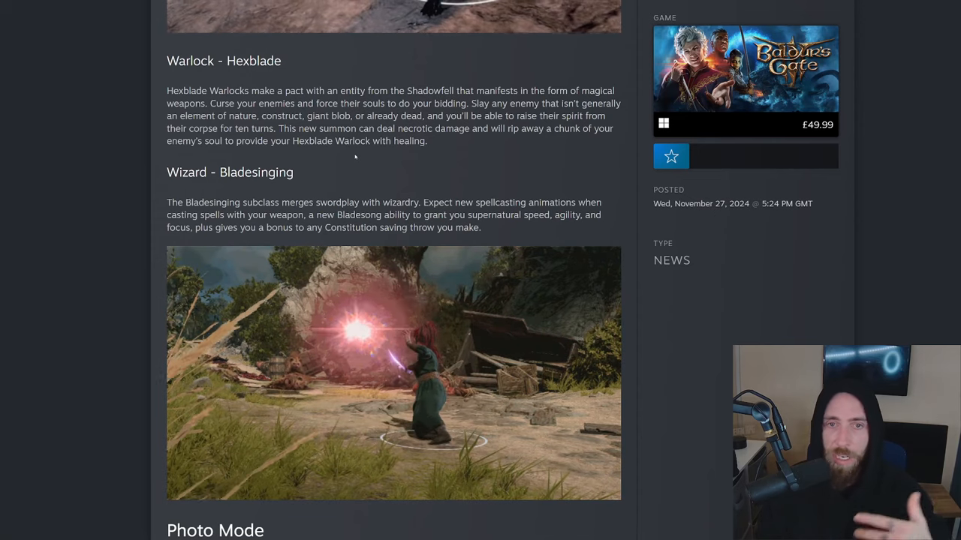
Scroll on to the Photo Mode heading with Camera Settings below.
scroll("down", 3)
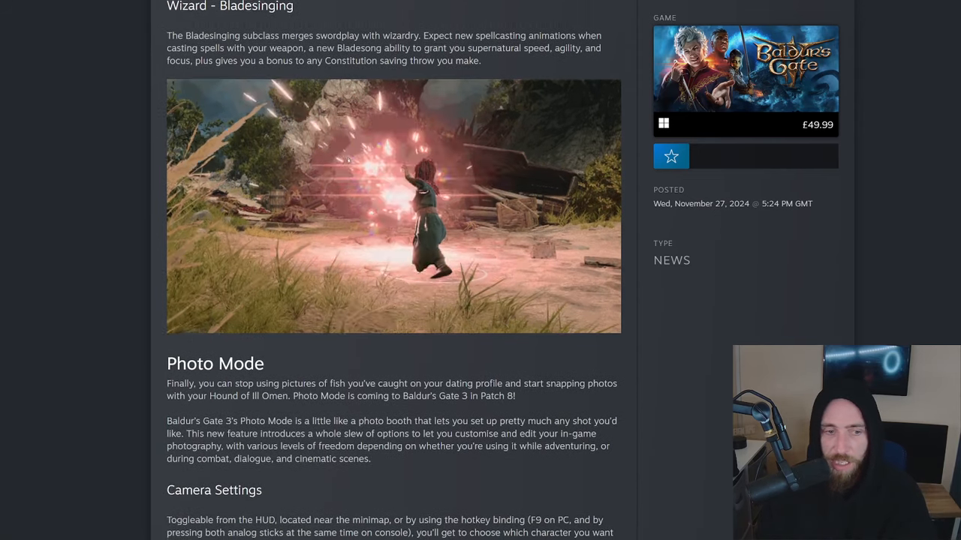
scroll("down", 3)
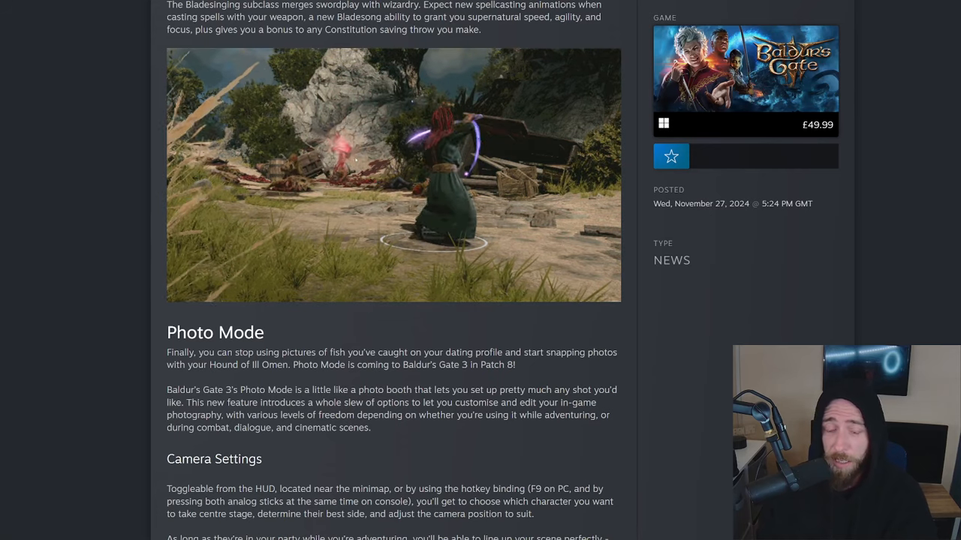
scroll("down", 3)
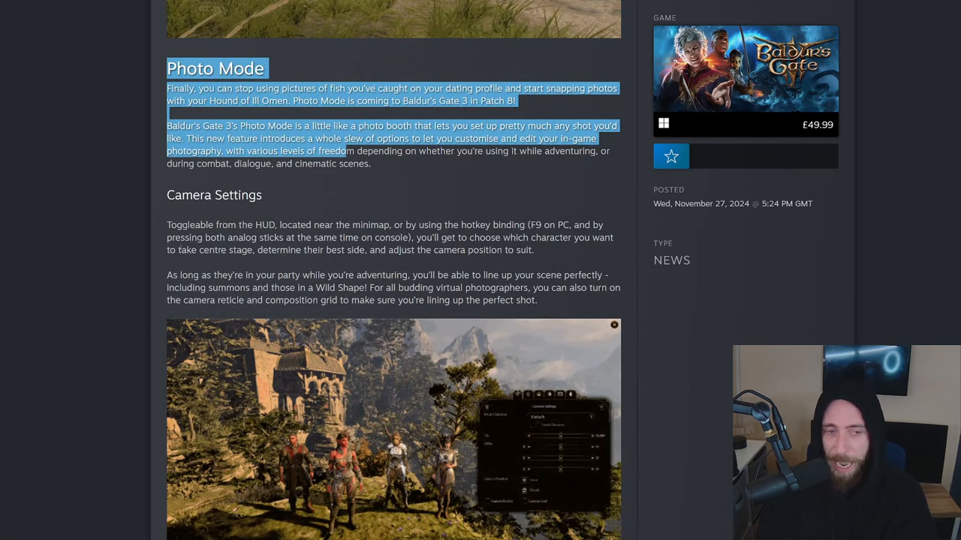
Read Photo Mode's Camera, Lens and Scene Settings until Post Processing Effects appears.
scroll("down", 3)
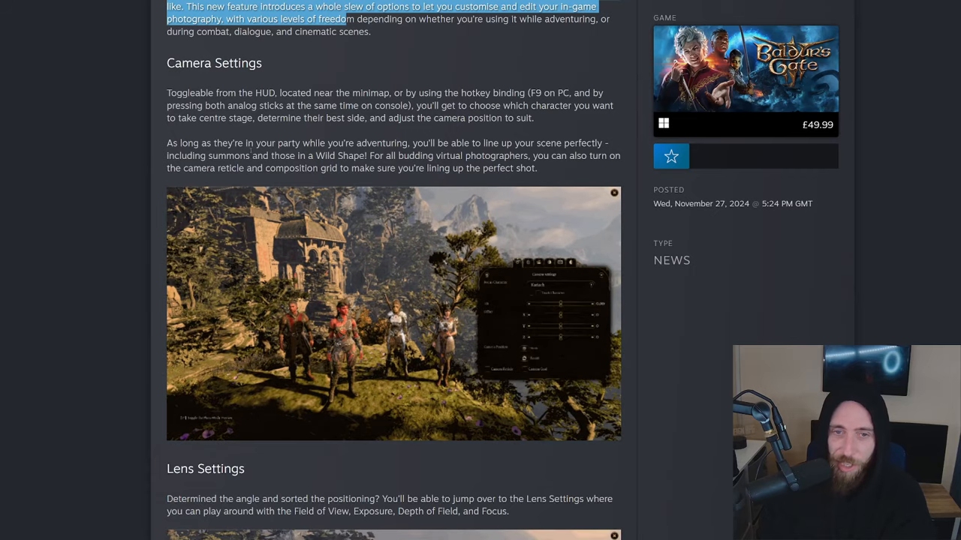
scroll("down", 3)
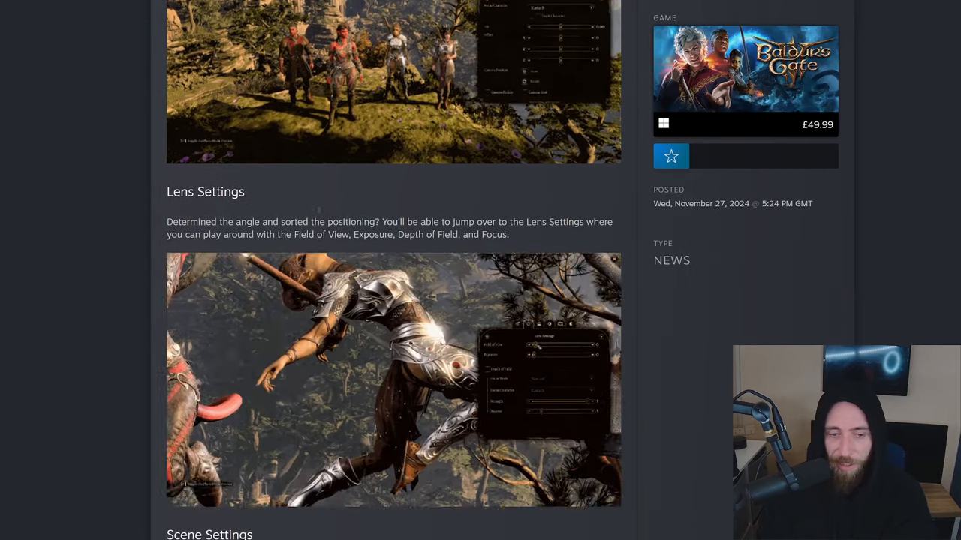
scroll("down", 3)
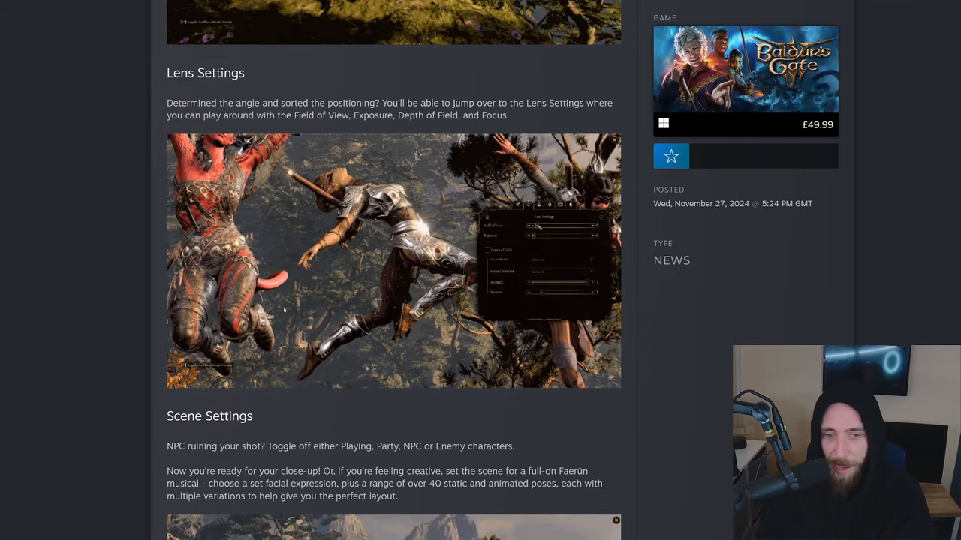
mouse_move(562, 268)
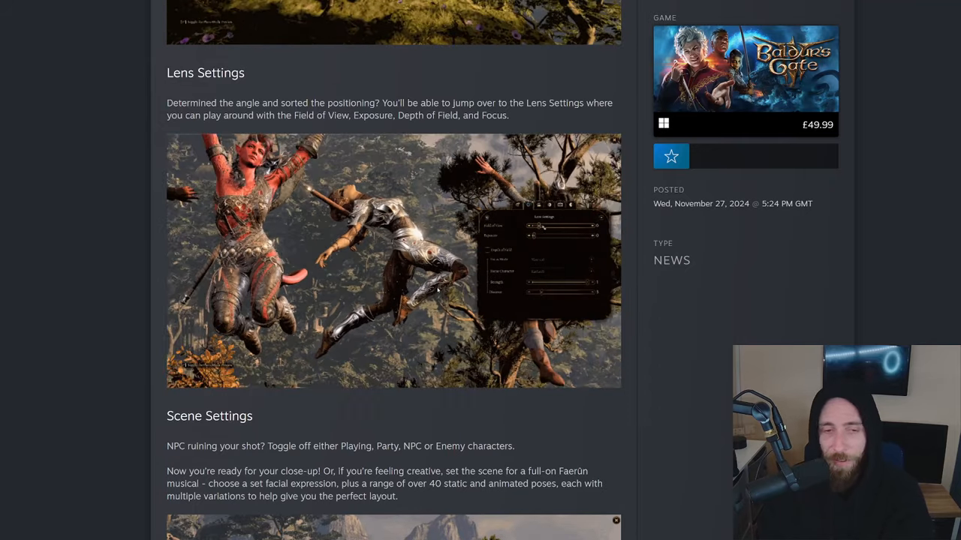
scroll("down", 3)
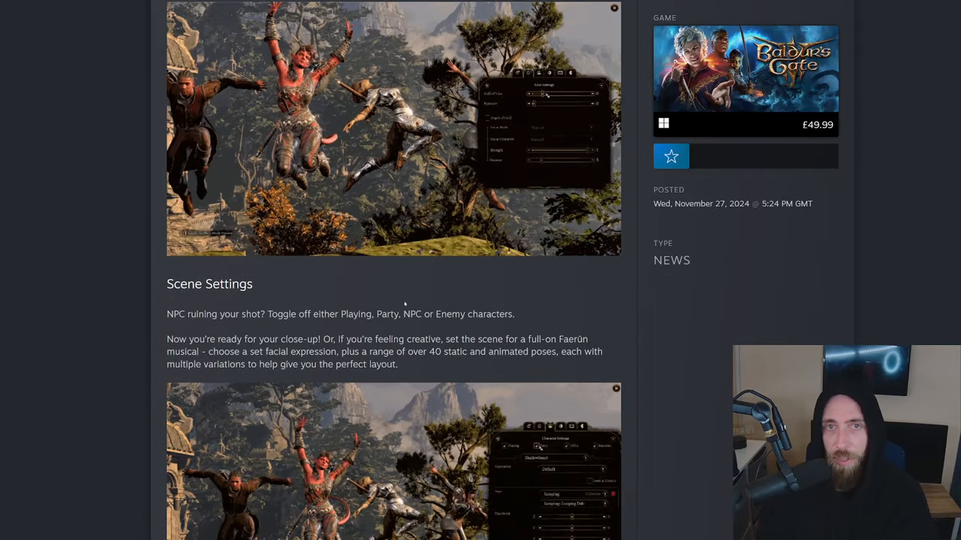
scroll("down", 3)
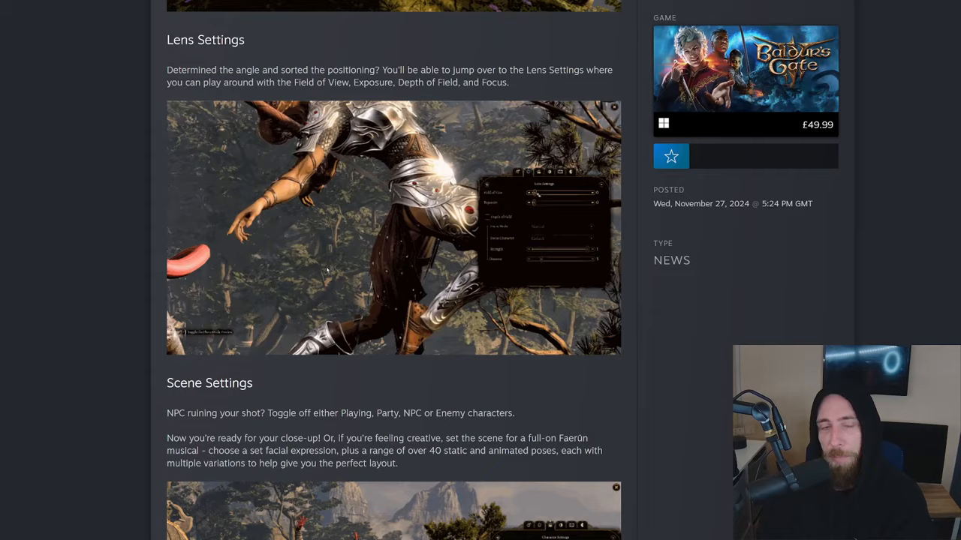
scroll("down", 3)
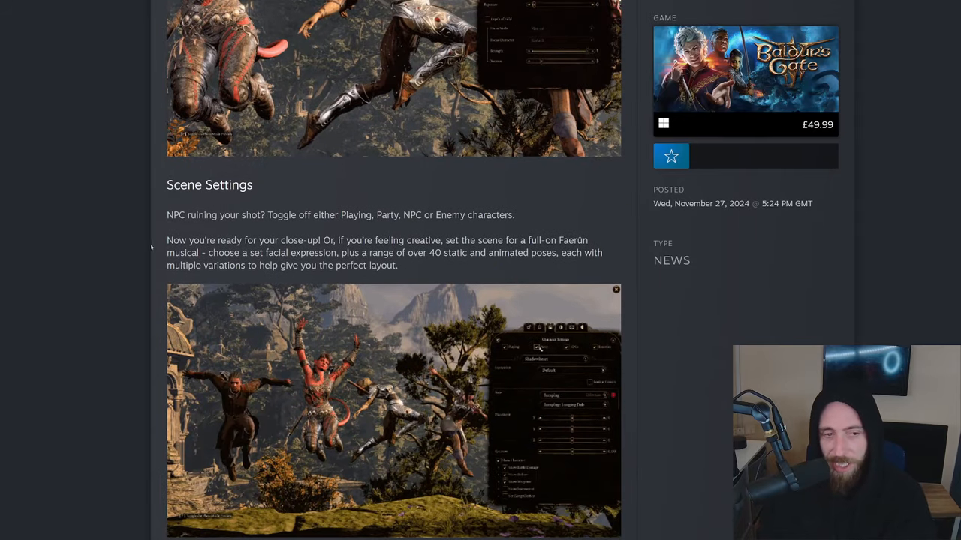
scroll("down", 3)
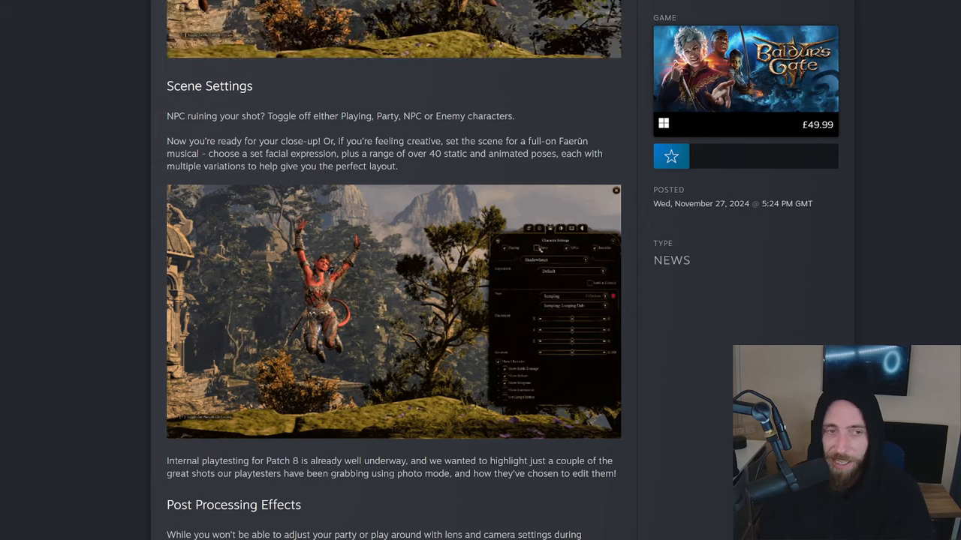
Read down toward the Post Processing Effects heading, marking a line on the way.
scroll("down", 3)
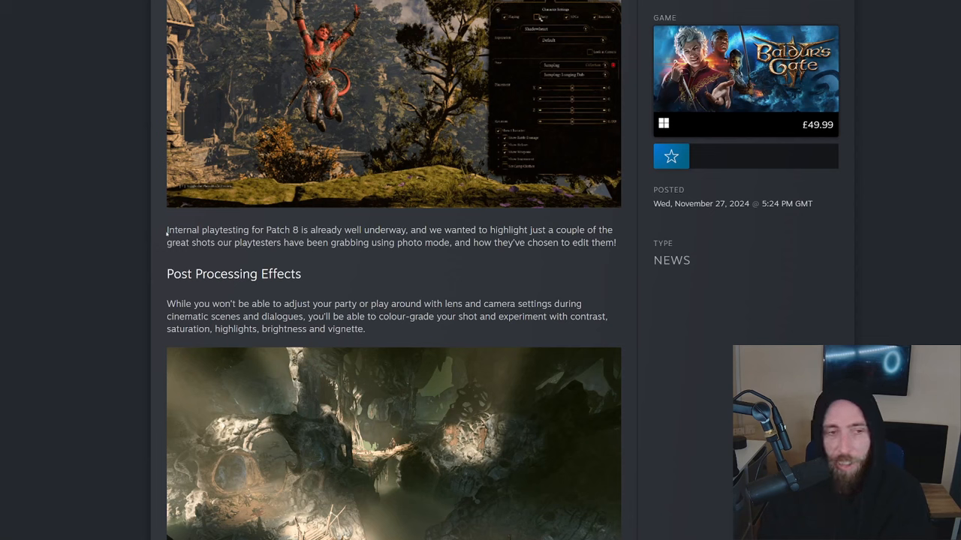
left_click_drag(168, 230, 408, 229)
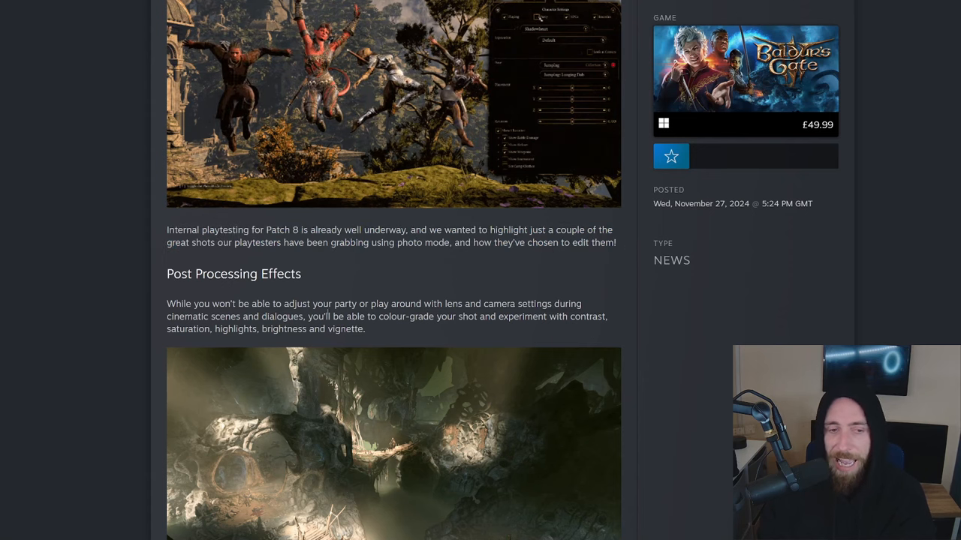
scroll("down", 3)
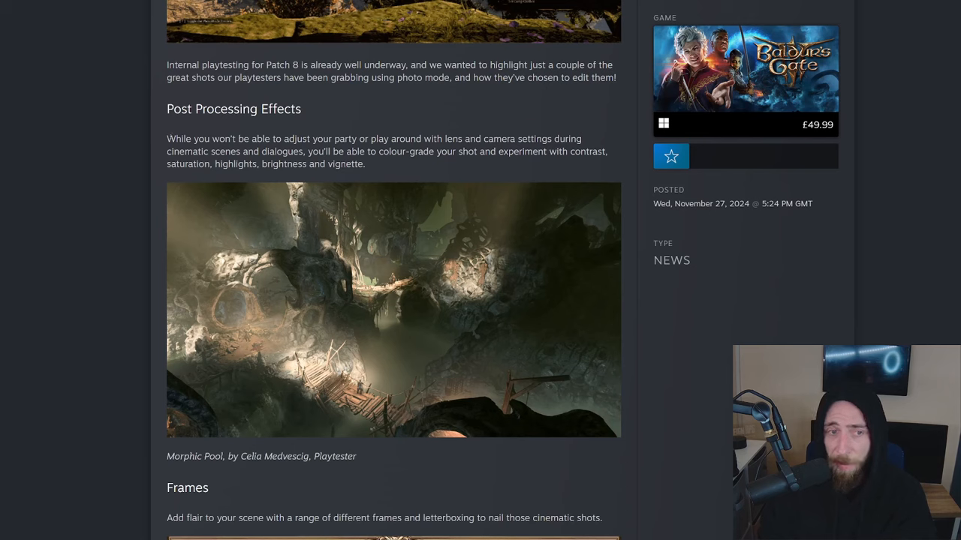
Highlight the whole Post Processing Effects paragraph through colour grade, contrast and saturation, then continue to Frames.
left_click_drag(169, 138, 414, 138)
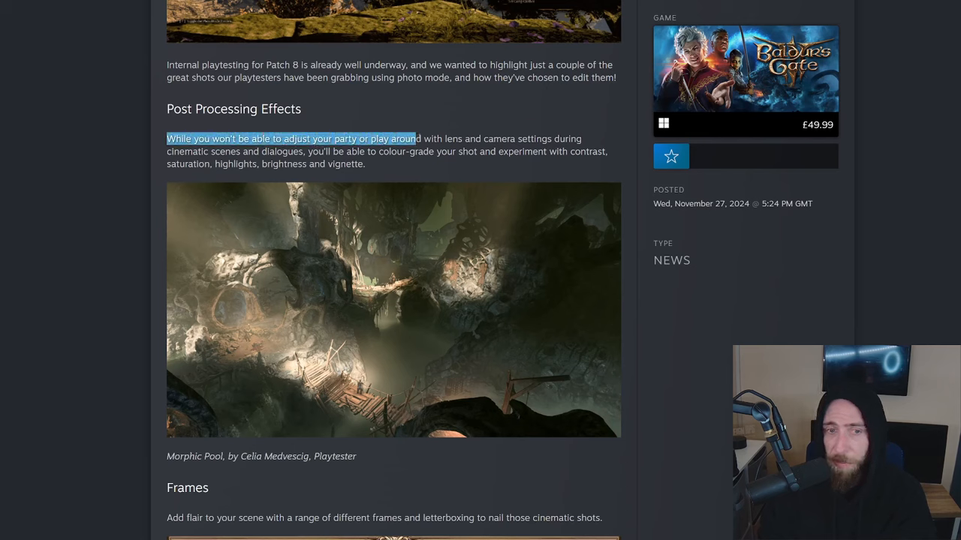
left_click_drag(414, 138, 274, 151)
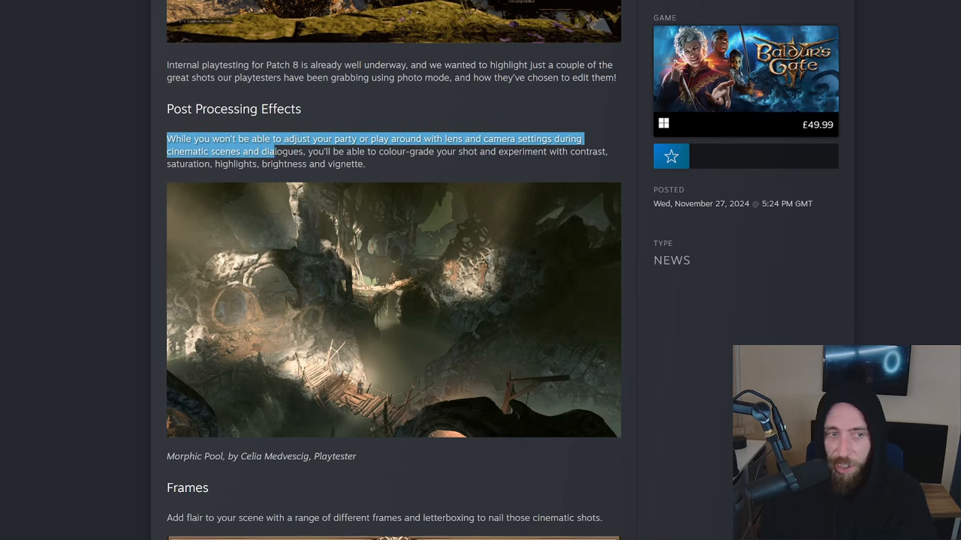
left_click_drag(271, 150, 424, 150)
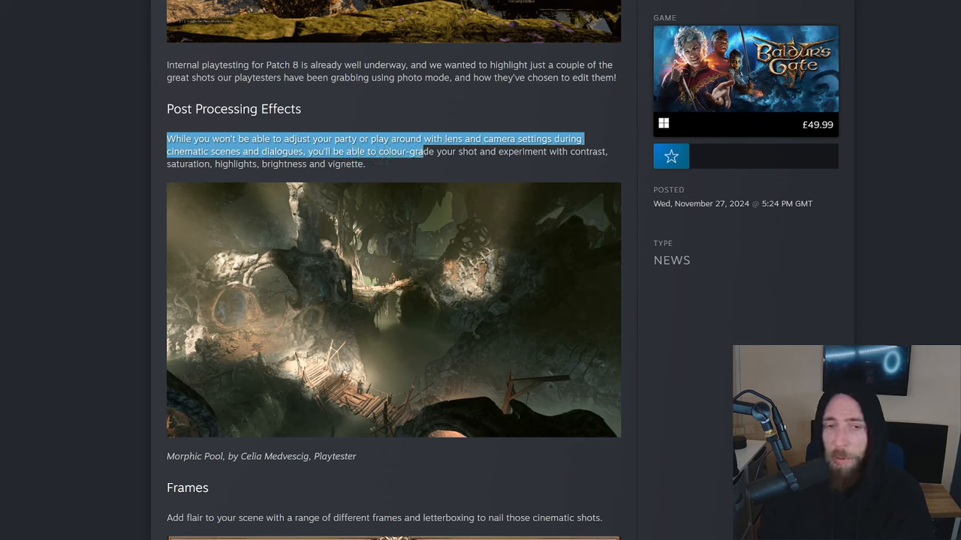
left_click_drag(424, 150, 213, 164)
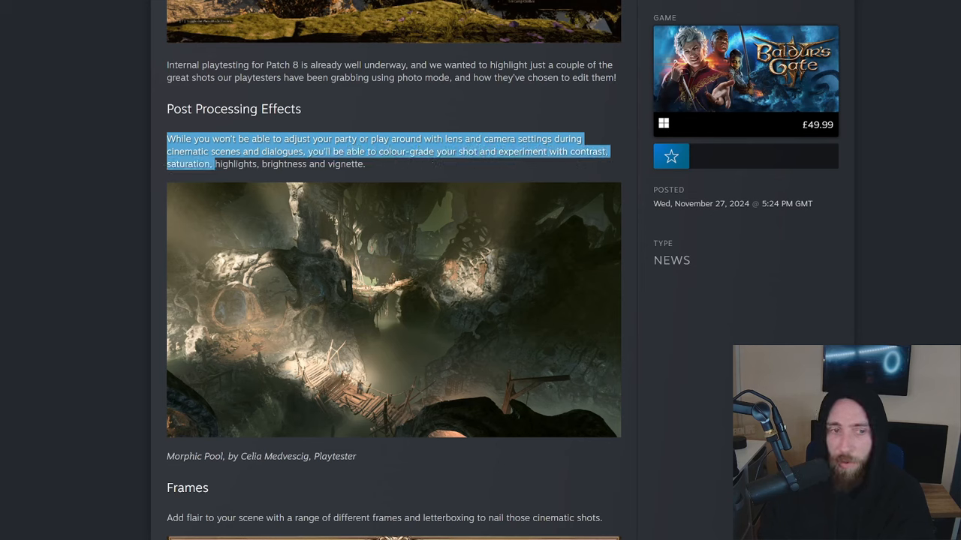
left_click_drag(214, 164, 367, 164)
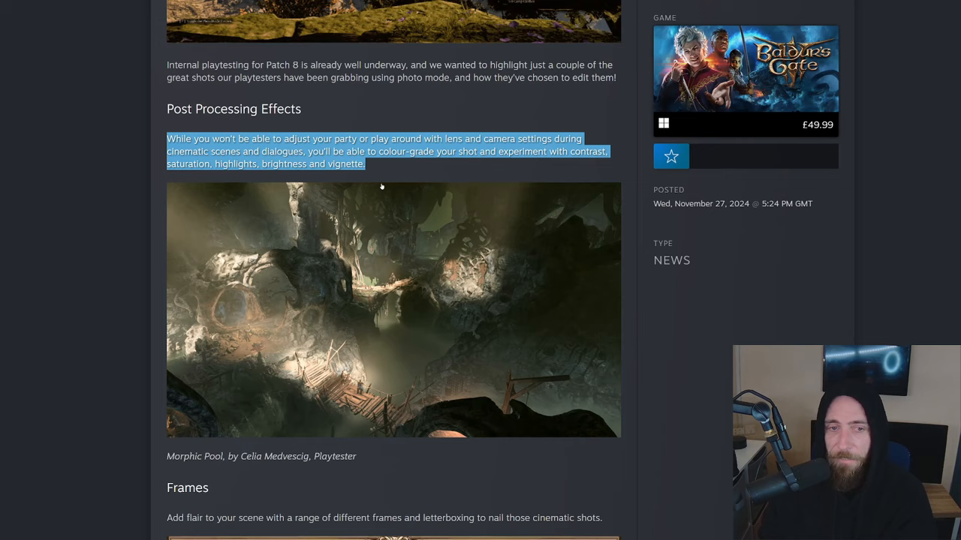
scroll("down", 3)
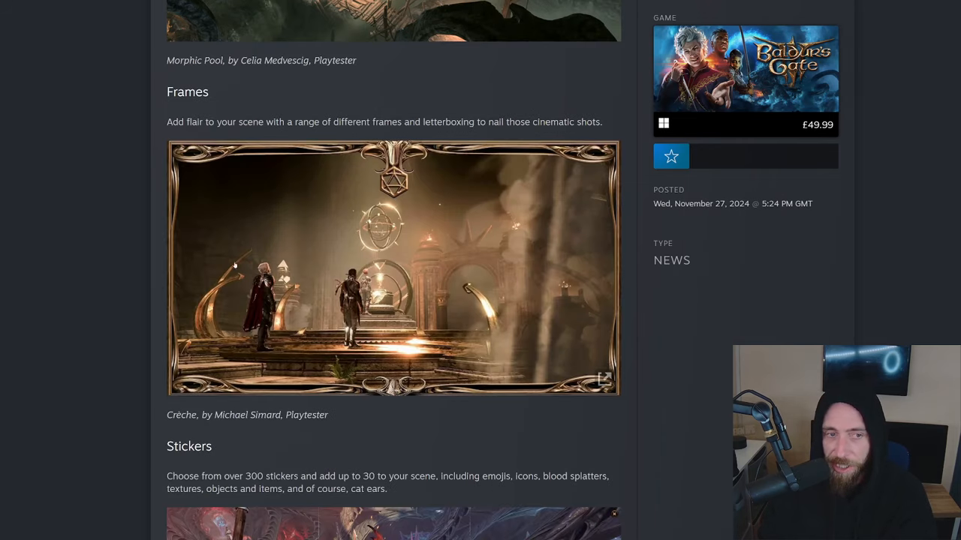
Scroll past the Frames and Stickers images until the Patch 8 Stress Test heading appears.
scroll("down", 3)
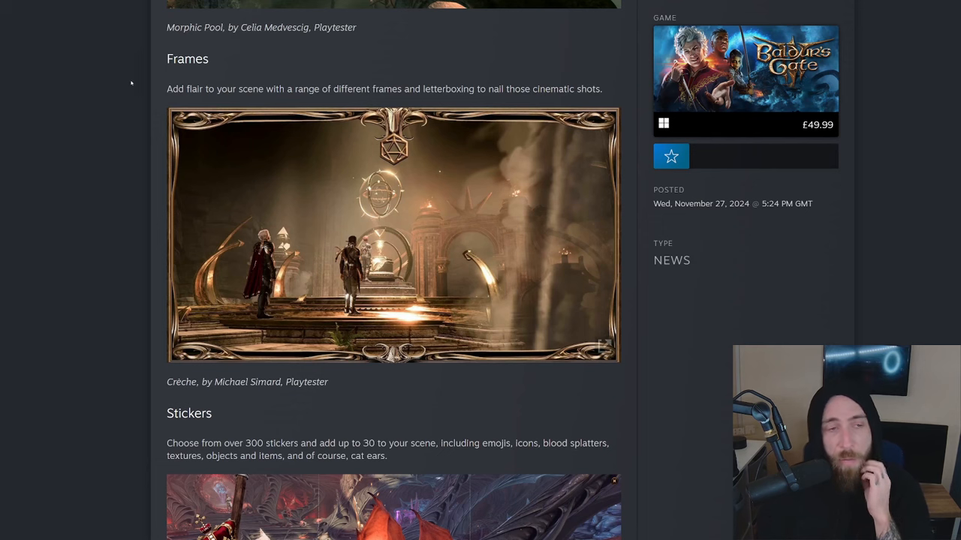
mouse_move(237, 179)
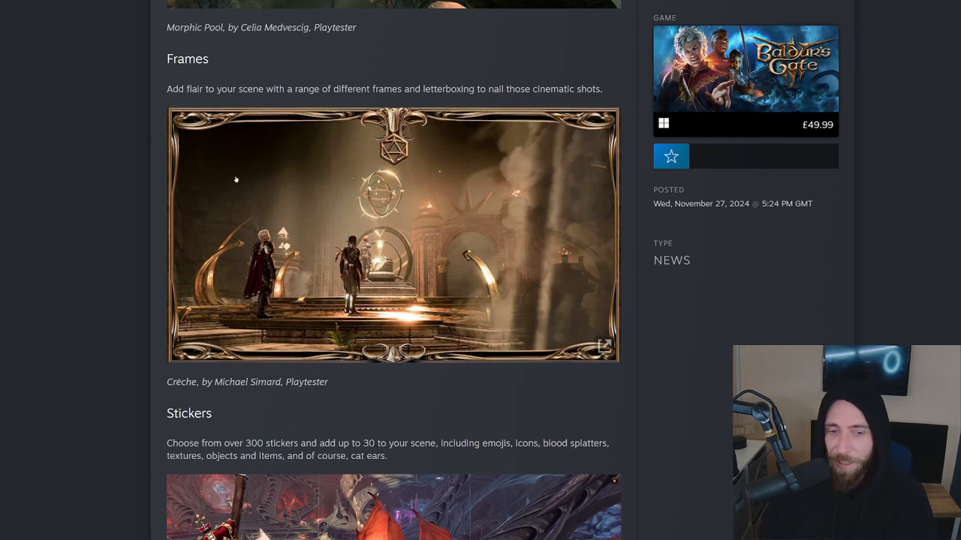
scroll("down", 3)
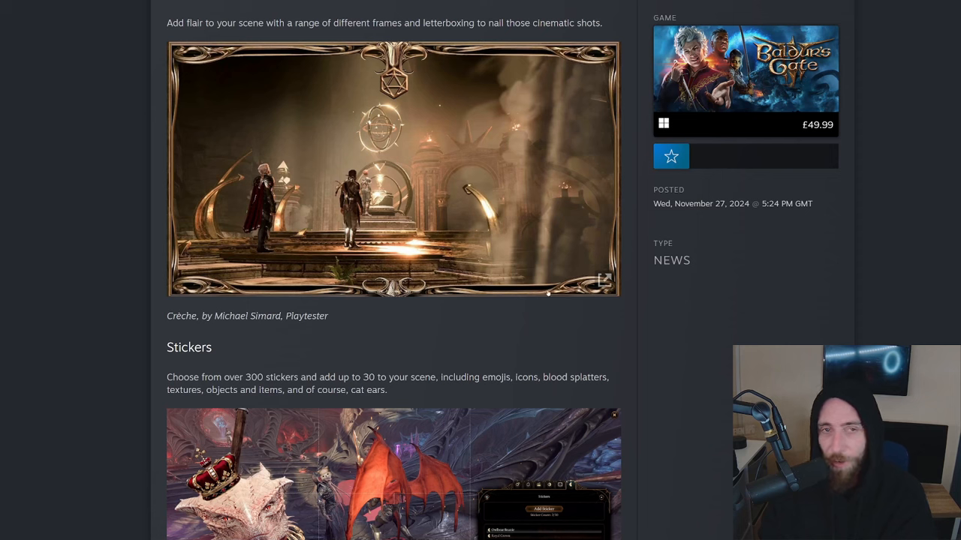
scroll("down", 3)
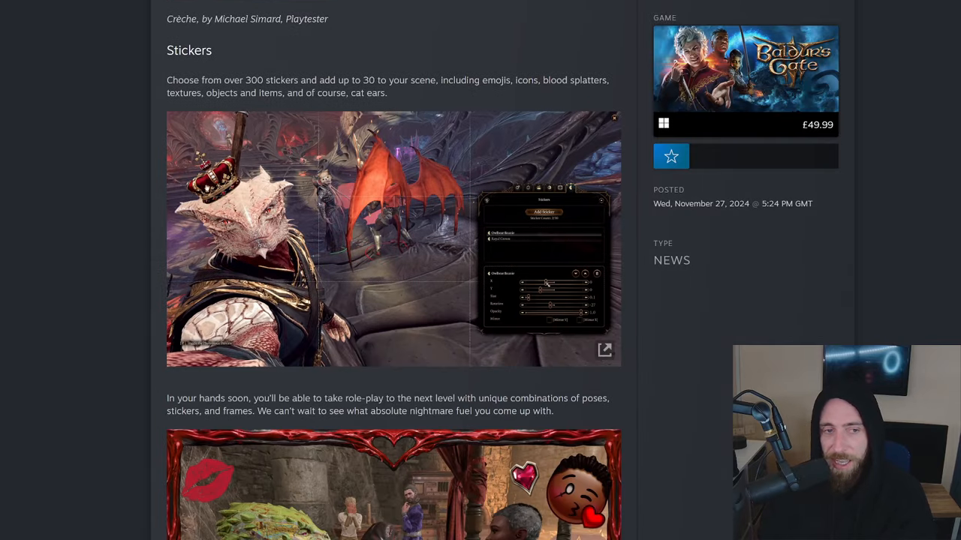
scroll("down", 3)
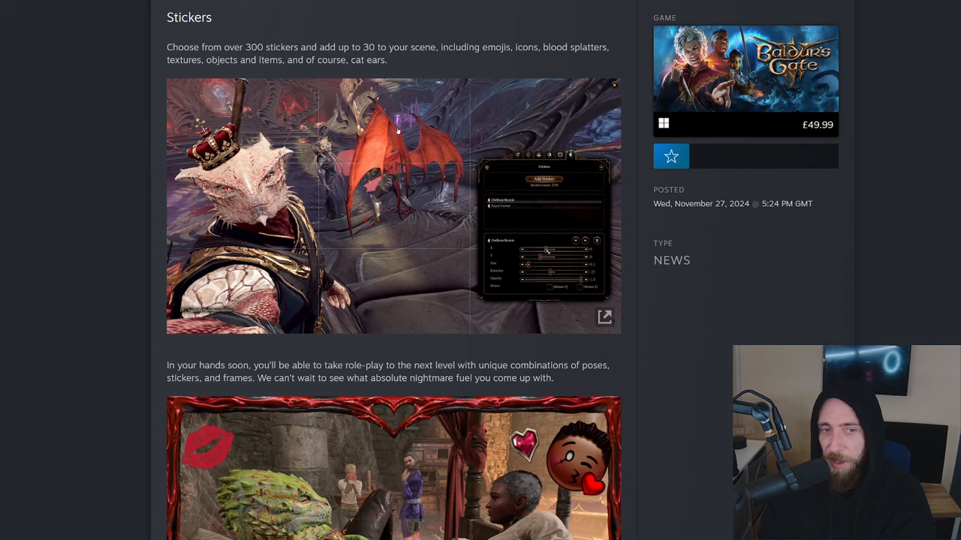
scroll("down", 3)
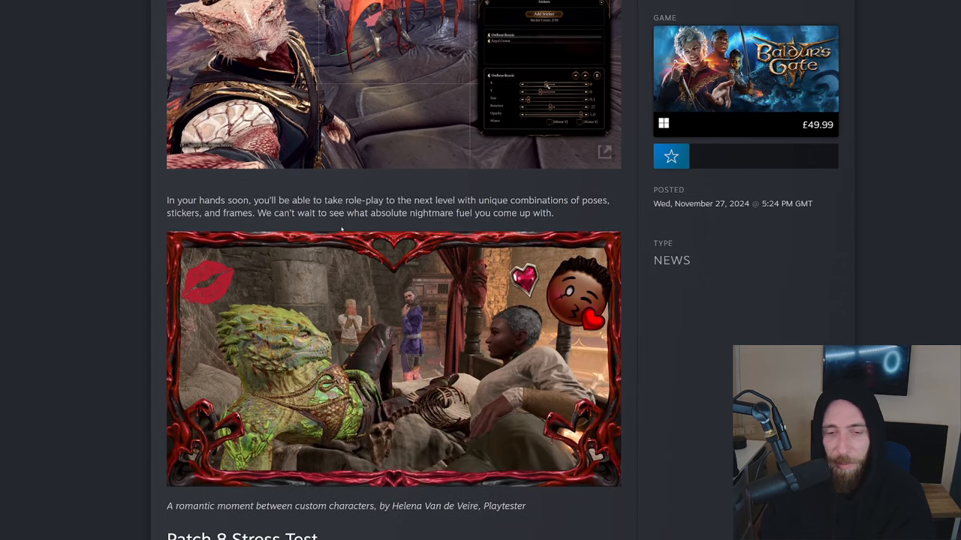
scroll("down", 3)
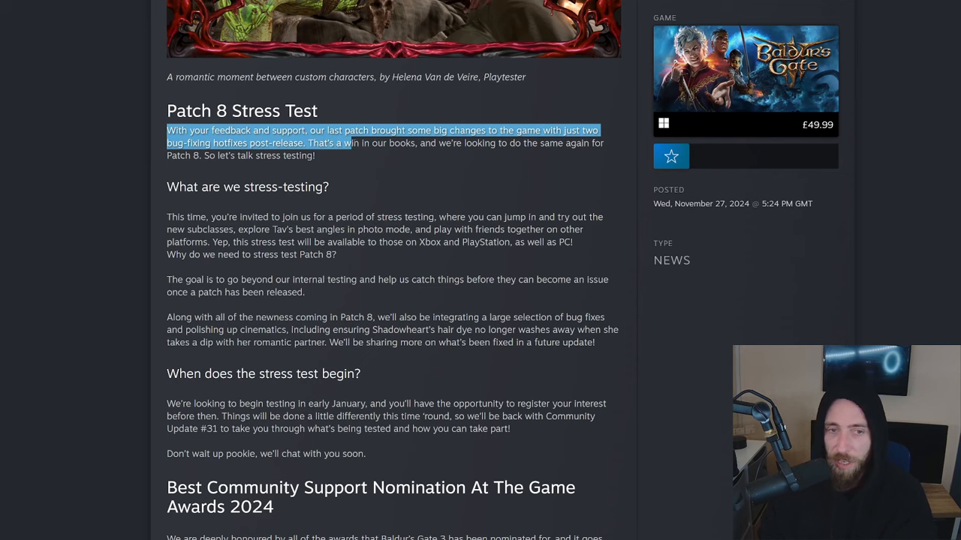
Highlight the stress-testing paragraph's opening, the invitation to join and the goal sentence.
left_click_drag(352, 143, 315, 155)
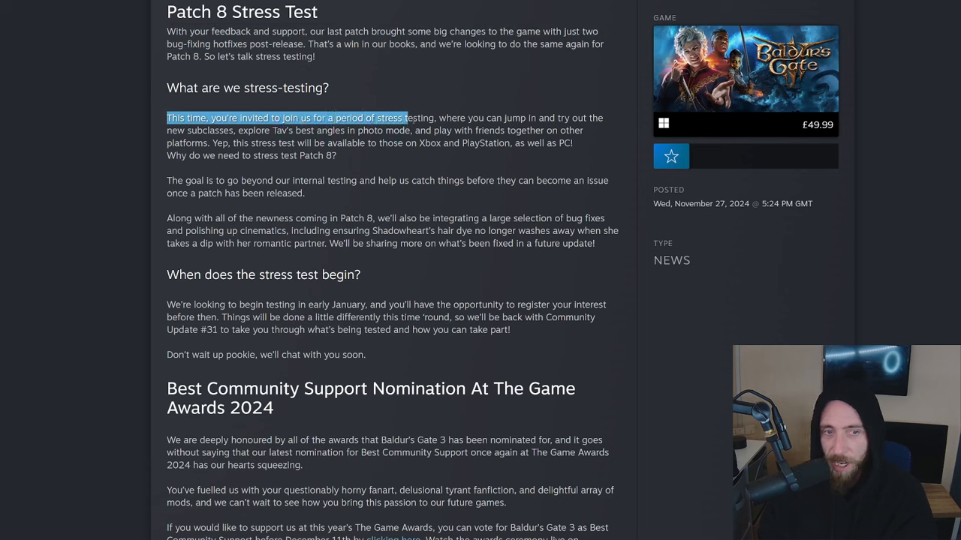
left_click_drag(406, 117, 303, 131)
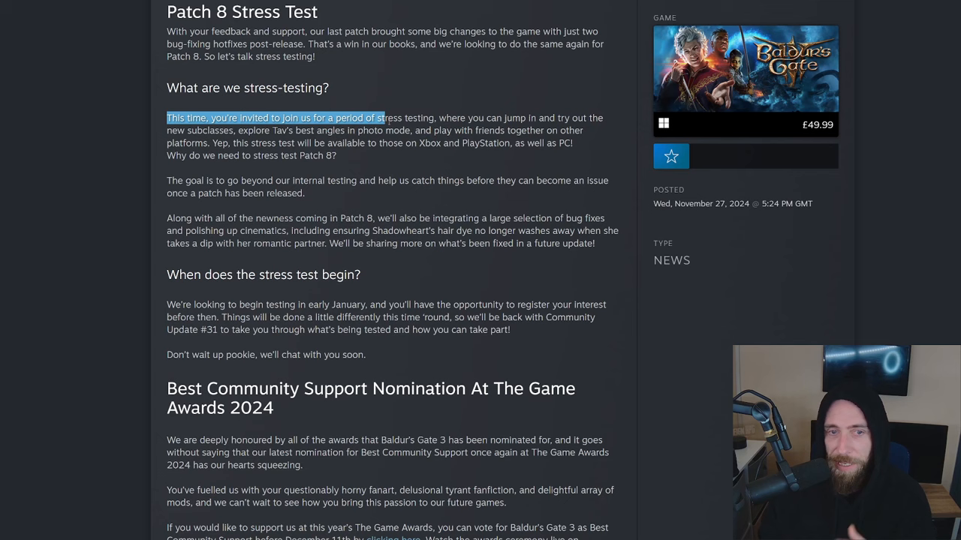
left_click_drag(381, 117, 432, 130)
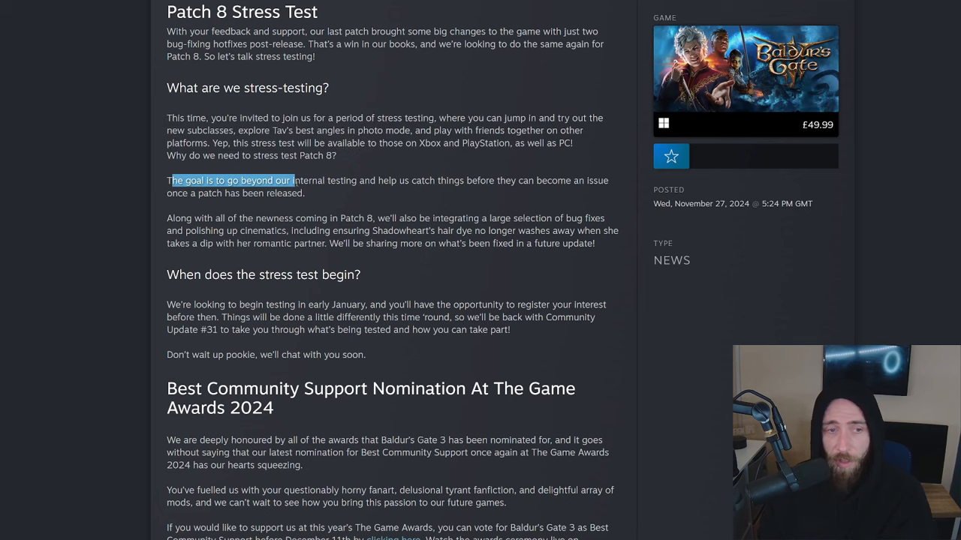
Mark the Patch 8 newness paragraph and the bug fixes and polishing paragraph, then move on.
left_click_drag(293, 180, 344, 180)
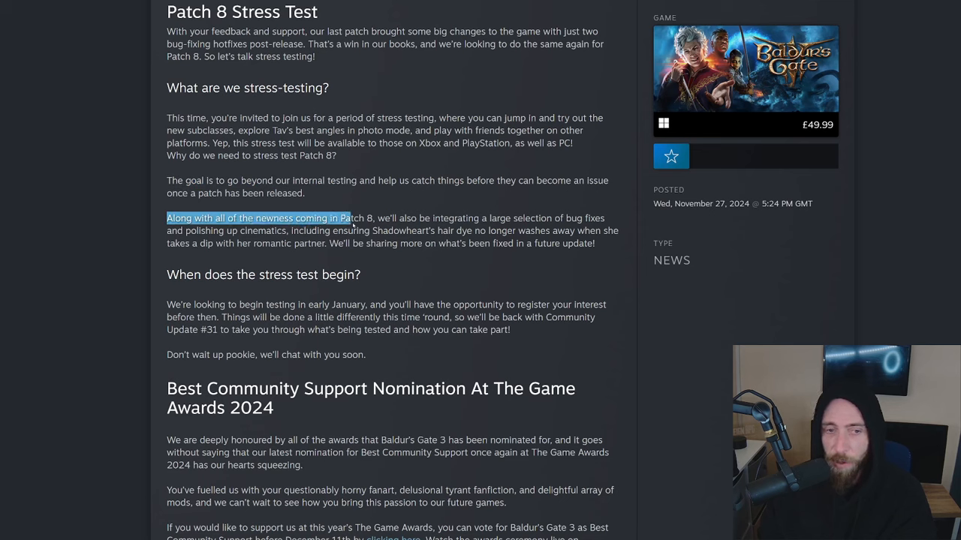
left_click_drag(351, 218, 559, 218)
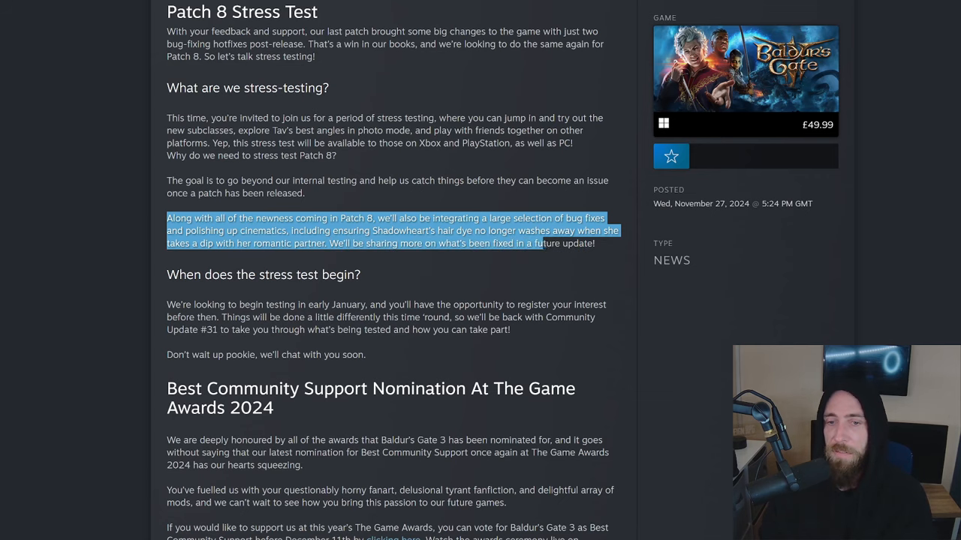
scroll("down", 3)
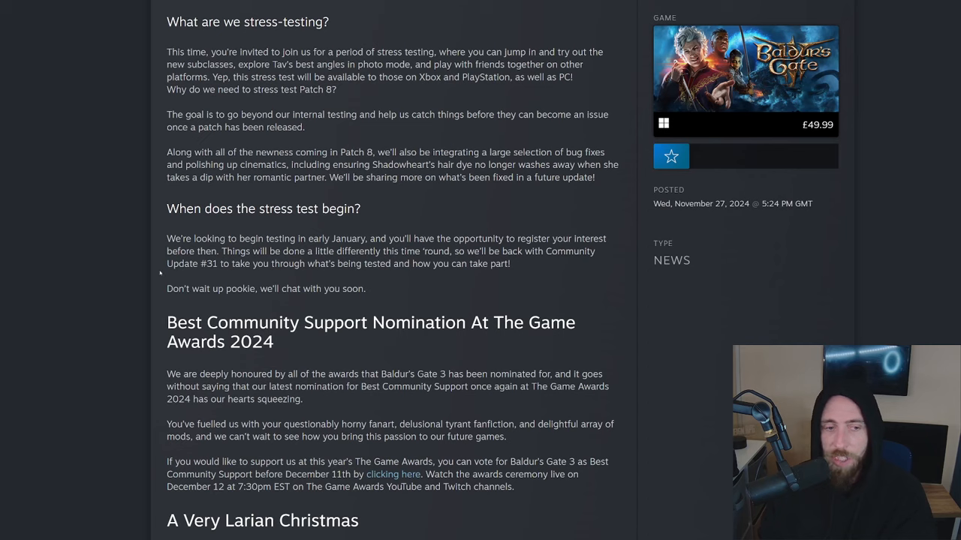
Highlight the 'When does the stress test begin?' paragraph: early January start and registration sentence.
left_click_drag(166, 238, 367, 238)
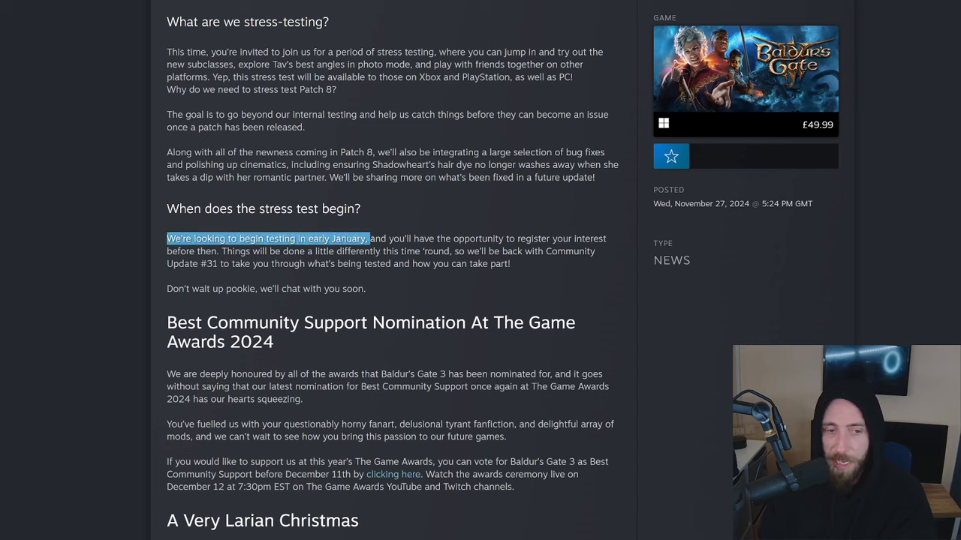
left_click_drag(368, 239, 233, 239)
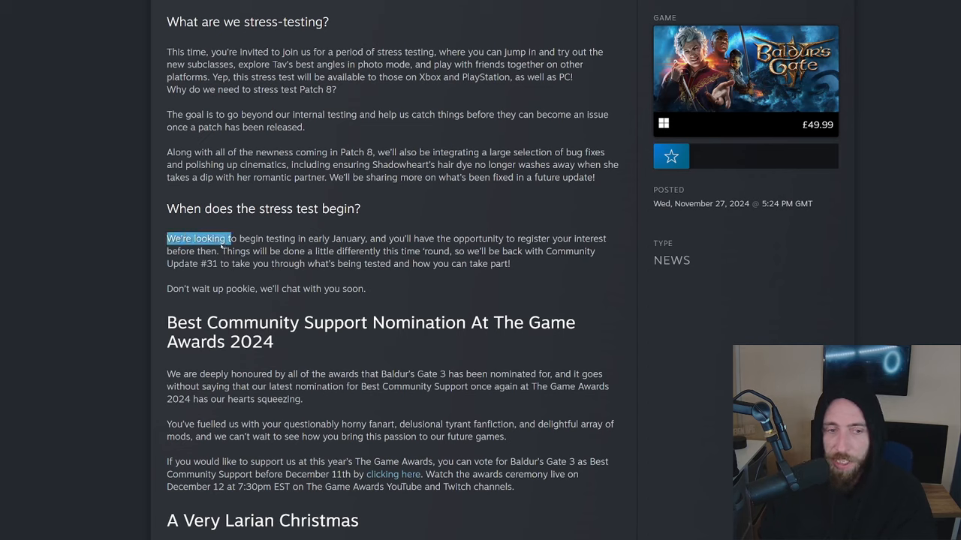
left_click_drag(168, 238, 424, 252)
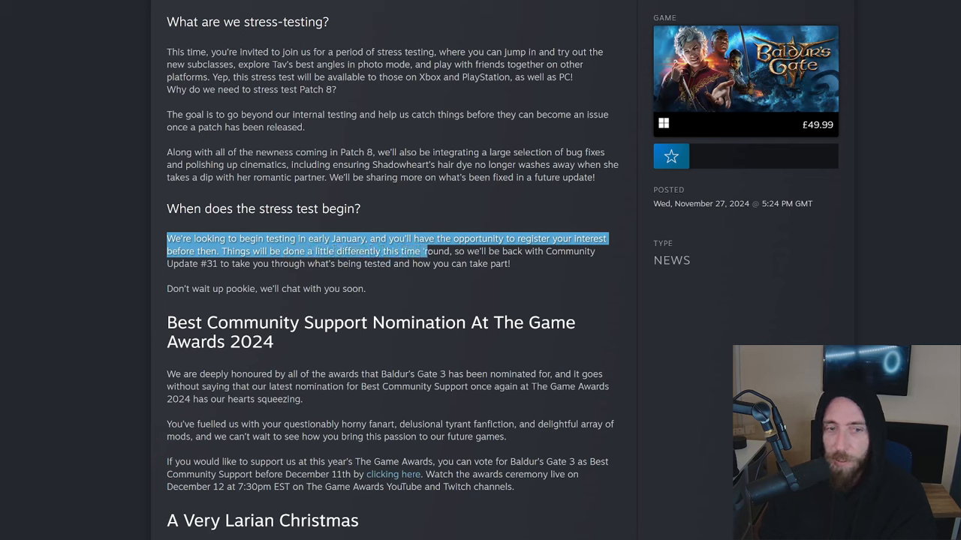
left_click_drag(423, 251, 511, 264)
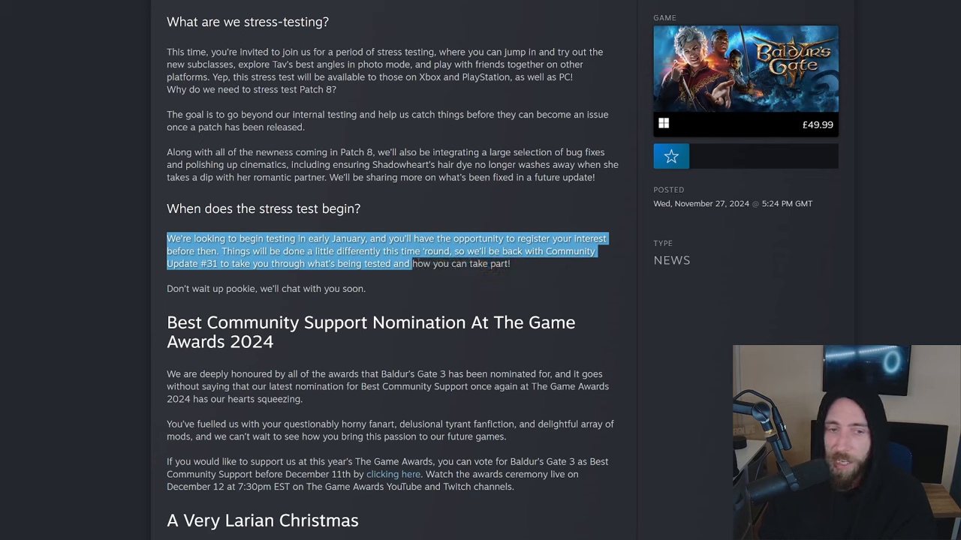
Scroll down to the end of the community update post.
scroll("down", 3)
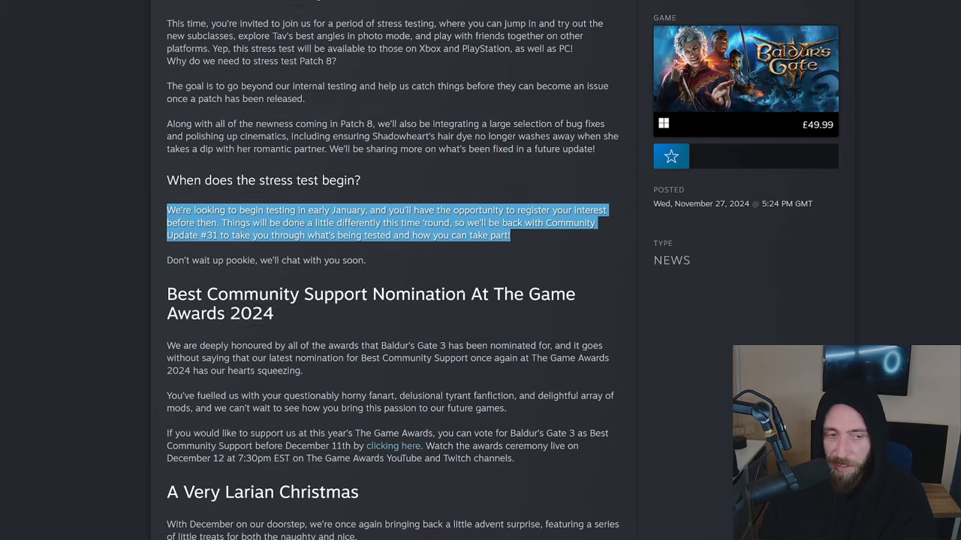
scroll("down", 3)
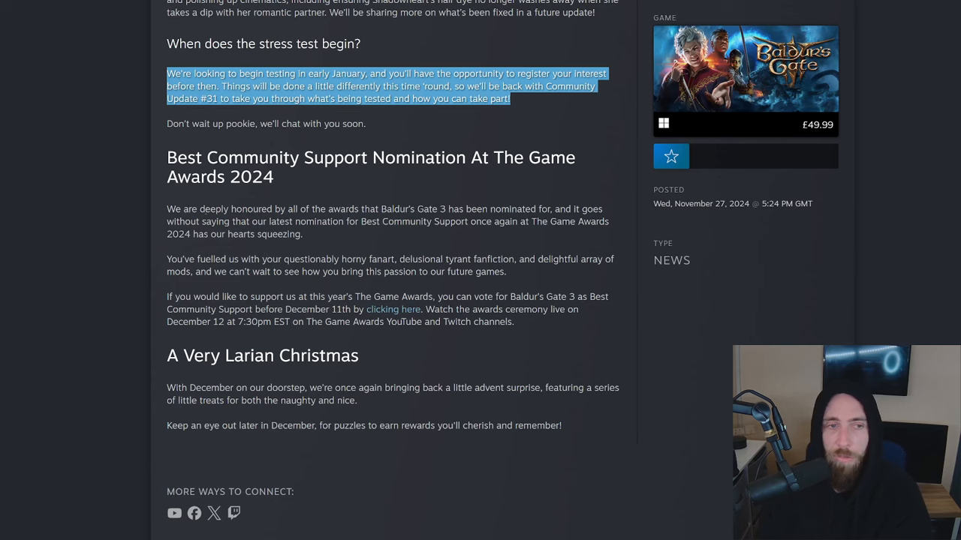
scroll("down", 3)
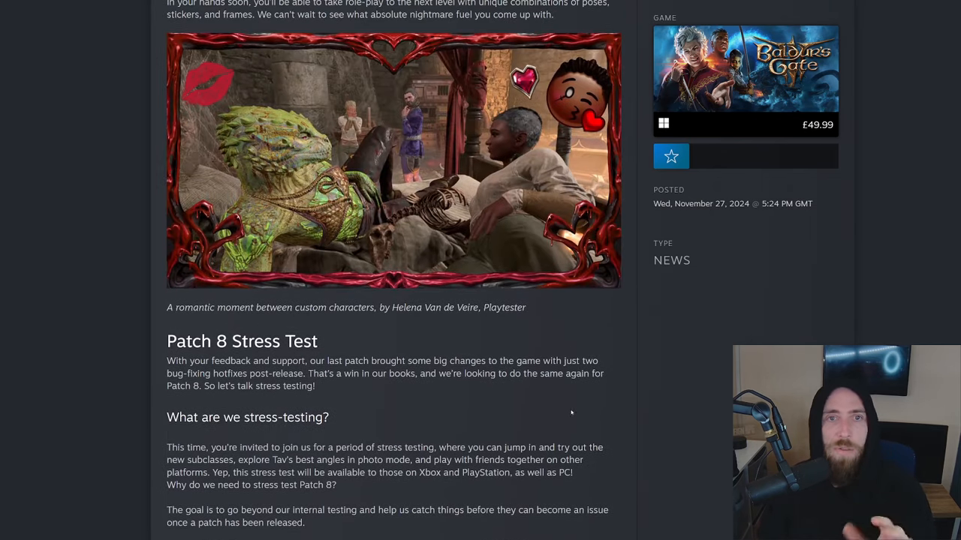
Scroll back toward the top of the Community Update #30 post.
scroll("down", 3)
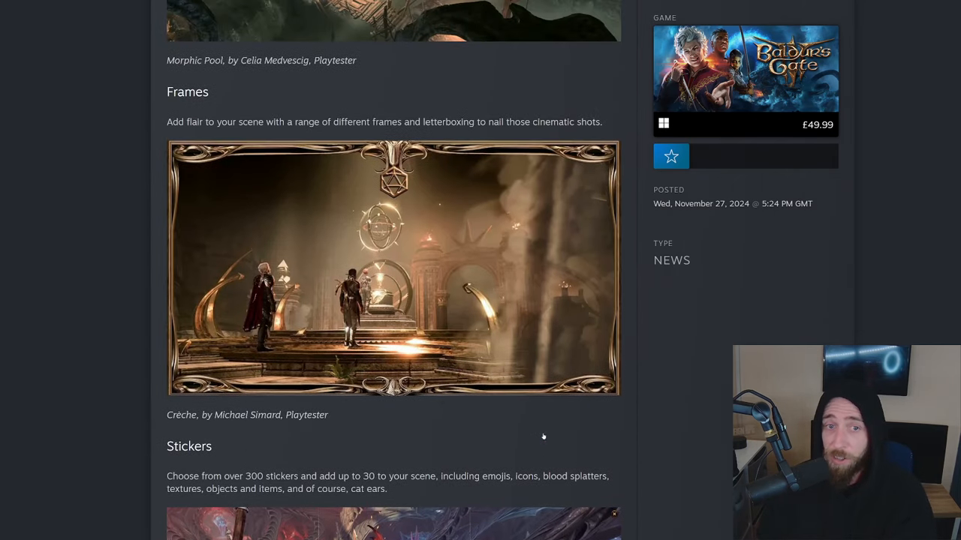
scroll("down", 3)
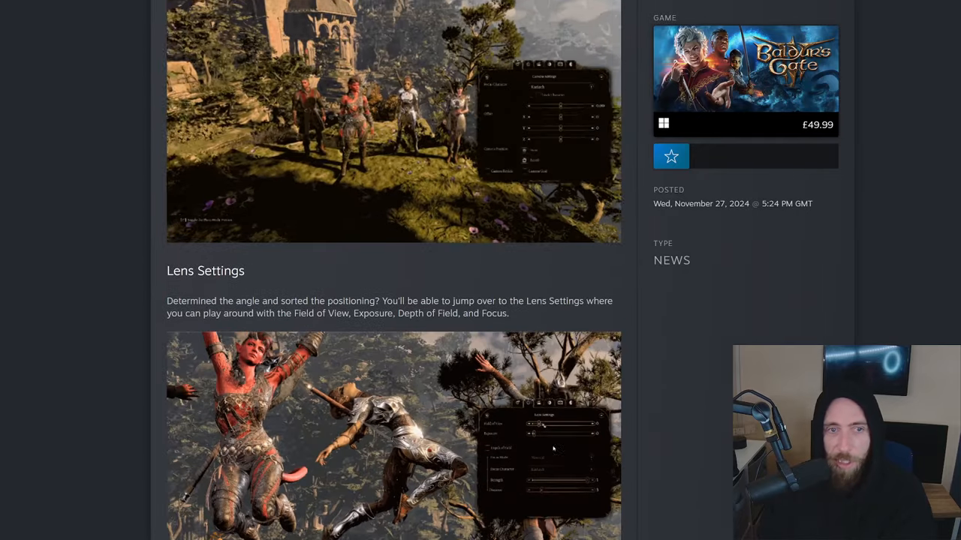
scroll("down", 3)
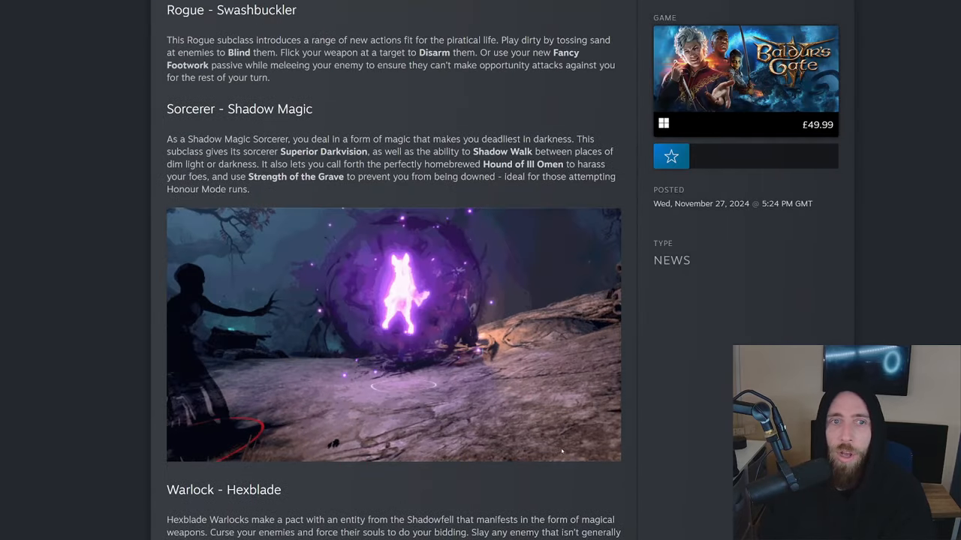
scroll("down", 3)
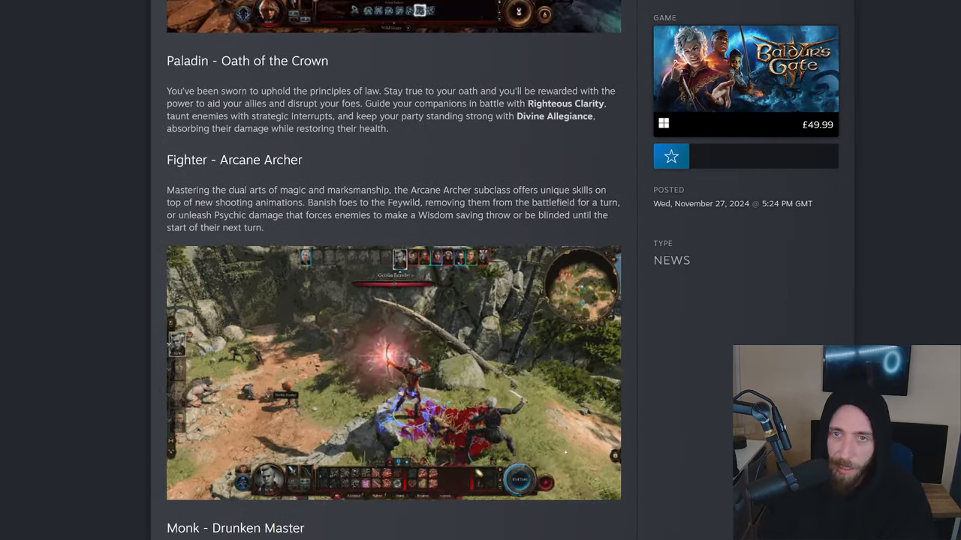
scroll("down", 3)
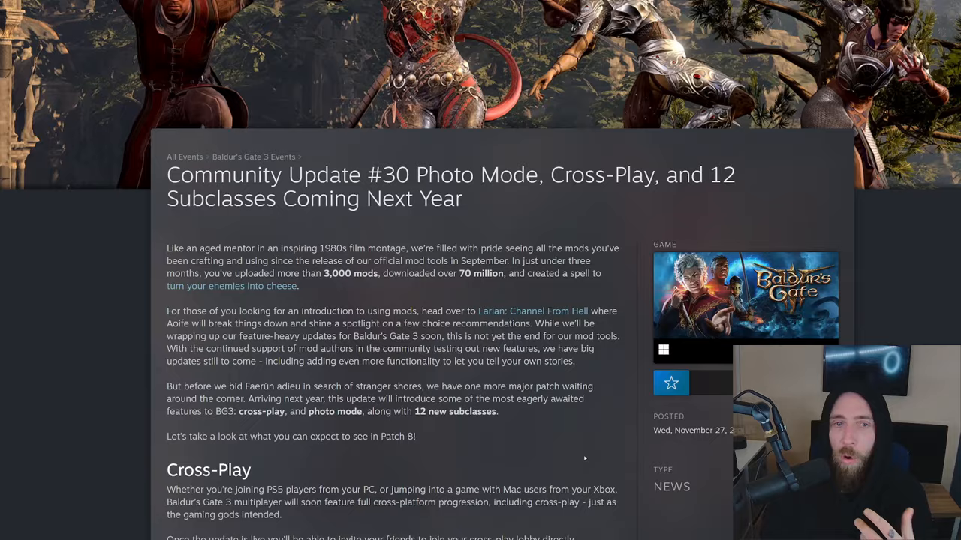
Settle the view at the header, then move past Cross-Play to the start of Subclasses.
scroll("up", 3)
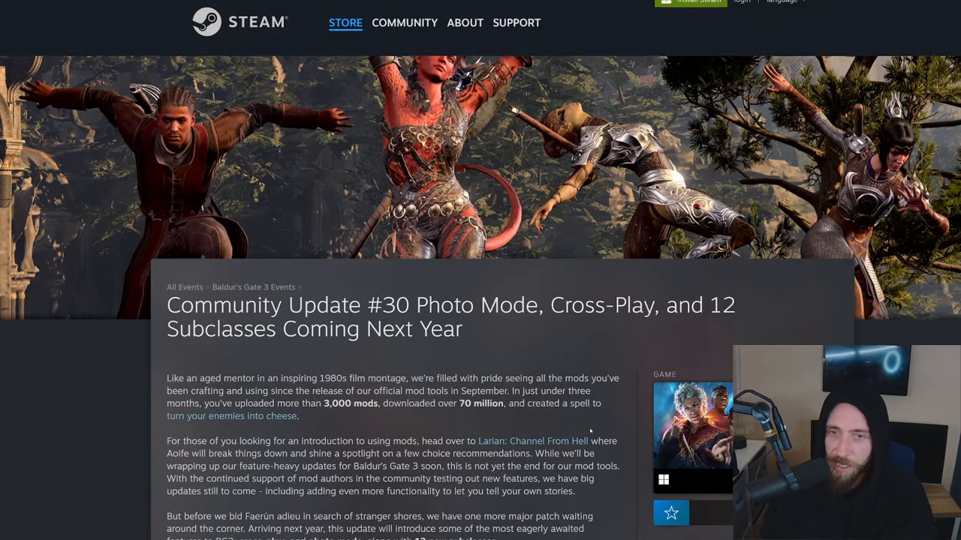
scroll("down", 3)
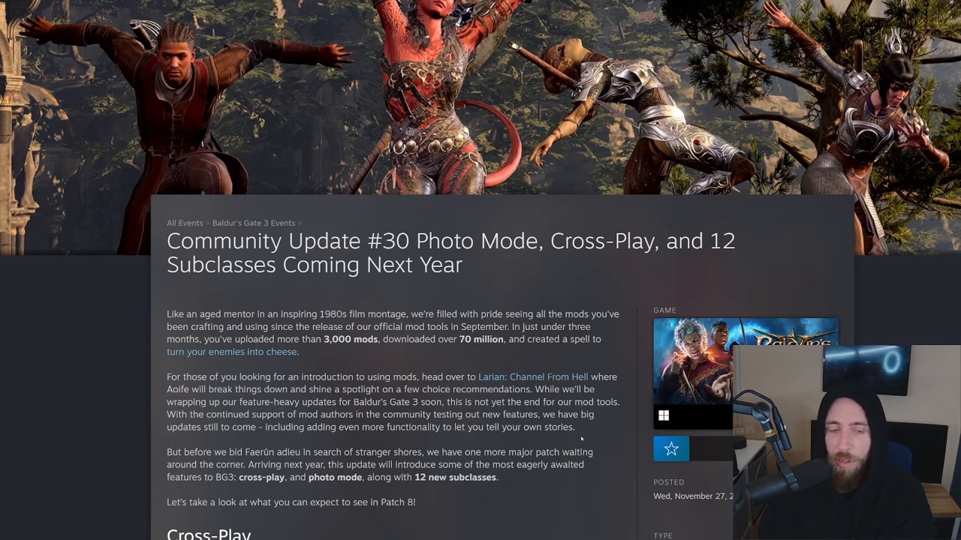
scroll("down", 3)
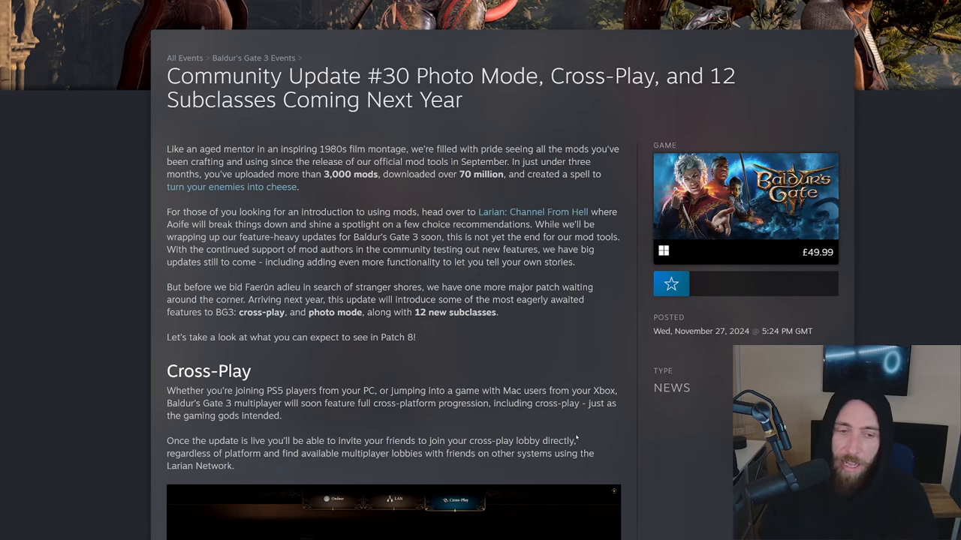
scroll("down", 3)
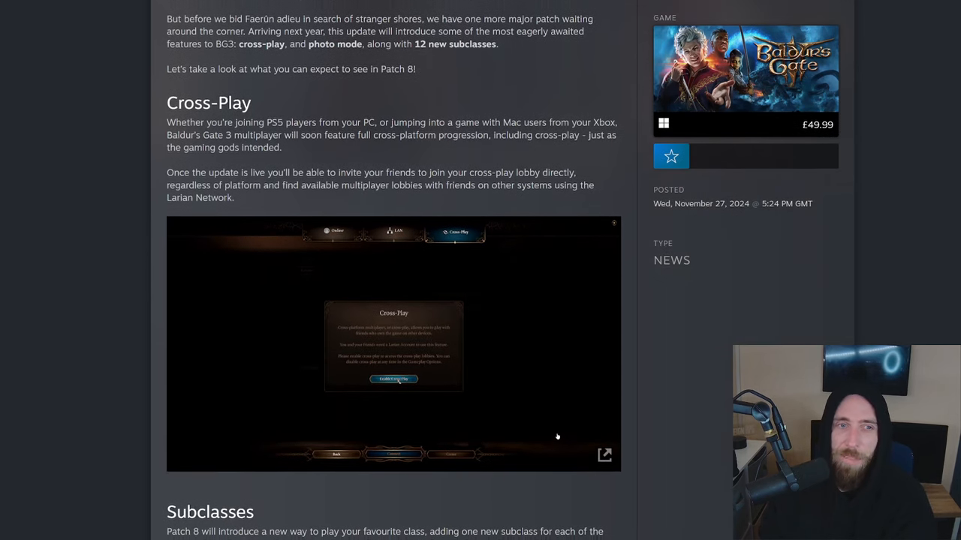